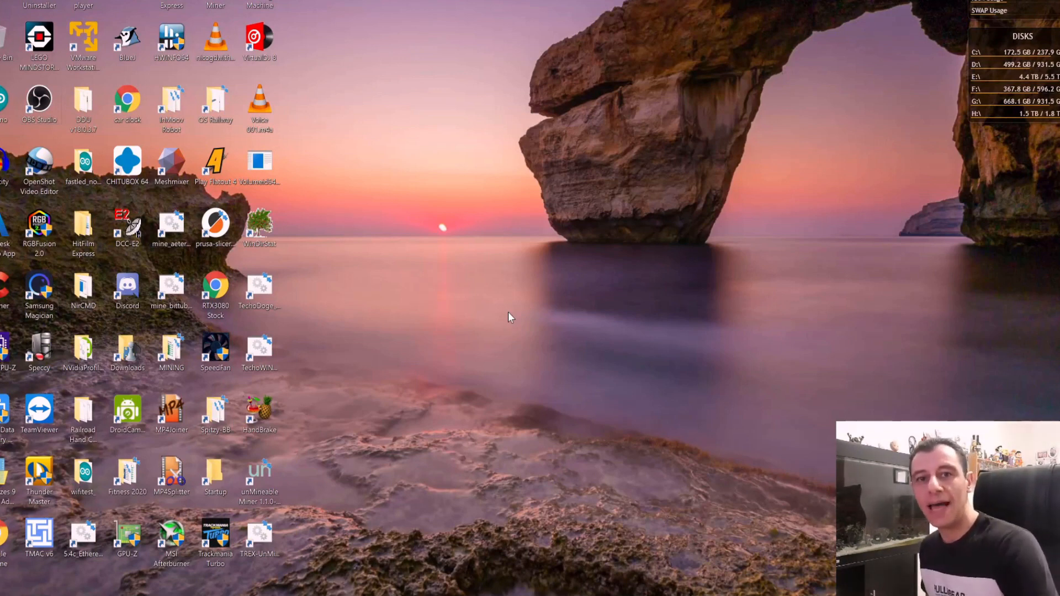
{"action": "mouse_move", "coordinate": [471, 335]}
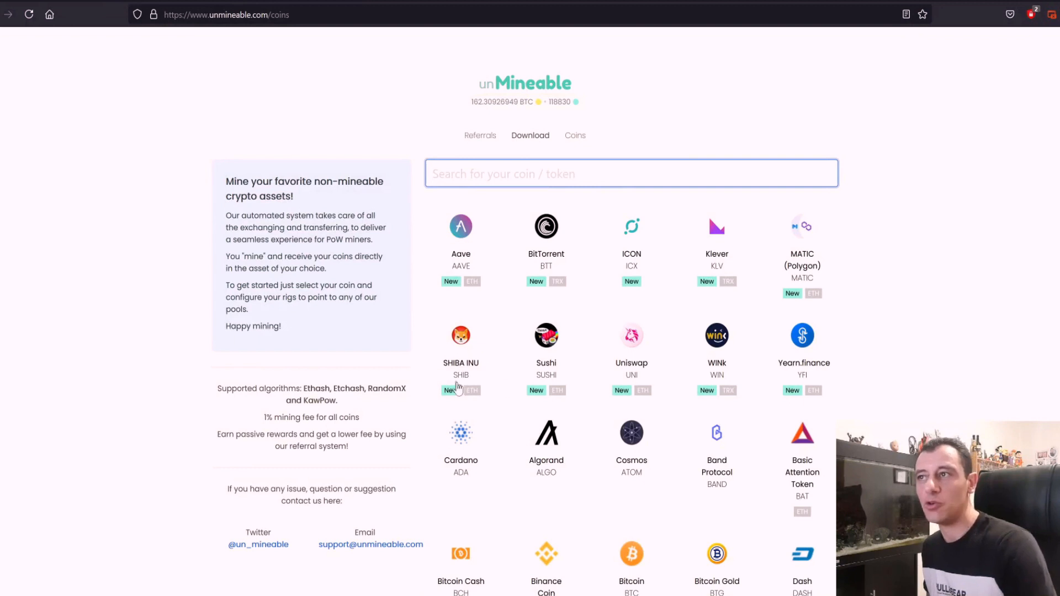
{"action": "mouse_move", "coordinate": [811, 276]}
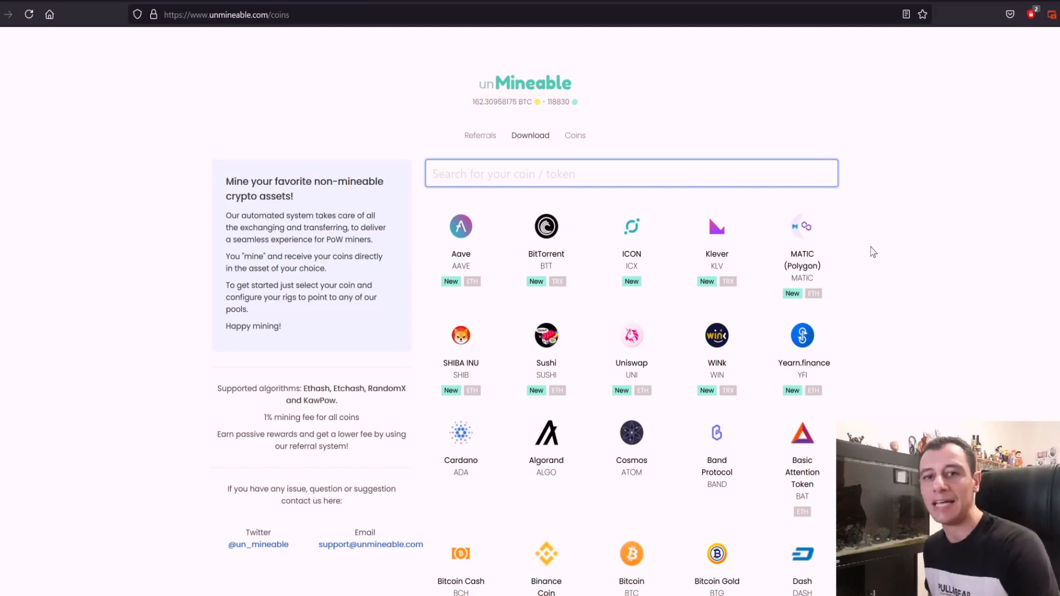
- Bring the Polygon (MATIC) page's 'What Is Polygon (MATIC)?' description into view
{"action": "left_click", "coordinate": [631, 173]}
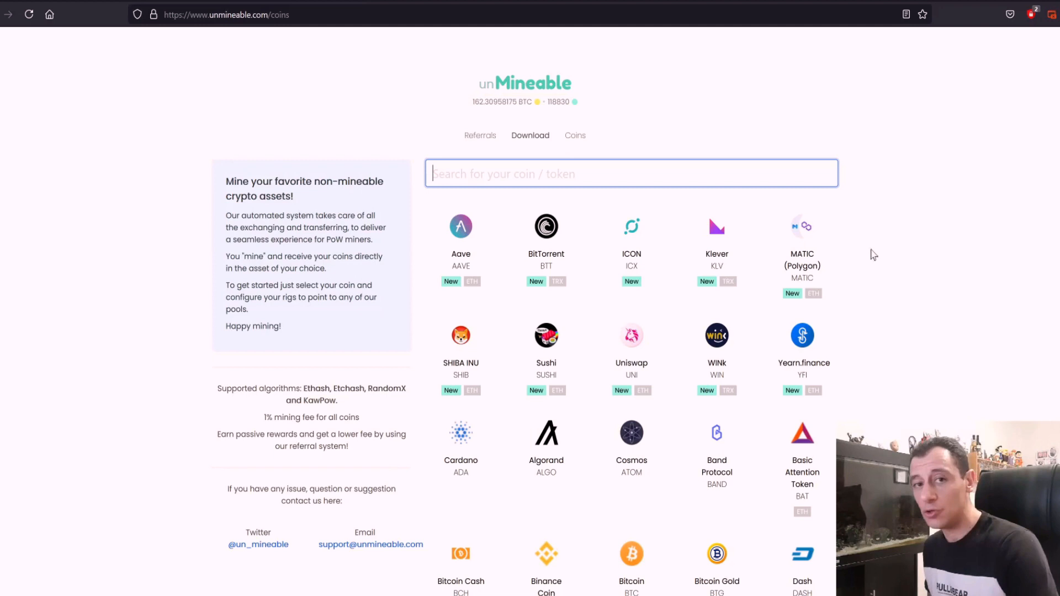
{"action": "mouse_move", "coordinate": [878, 259]}
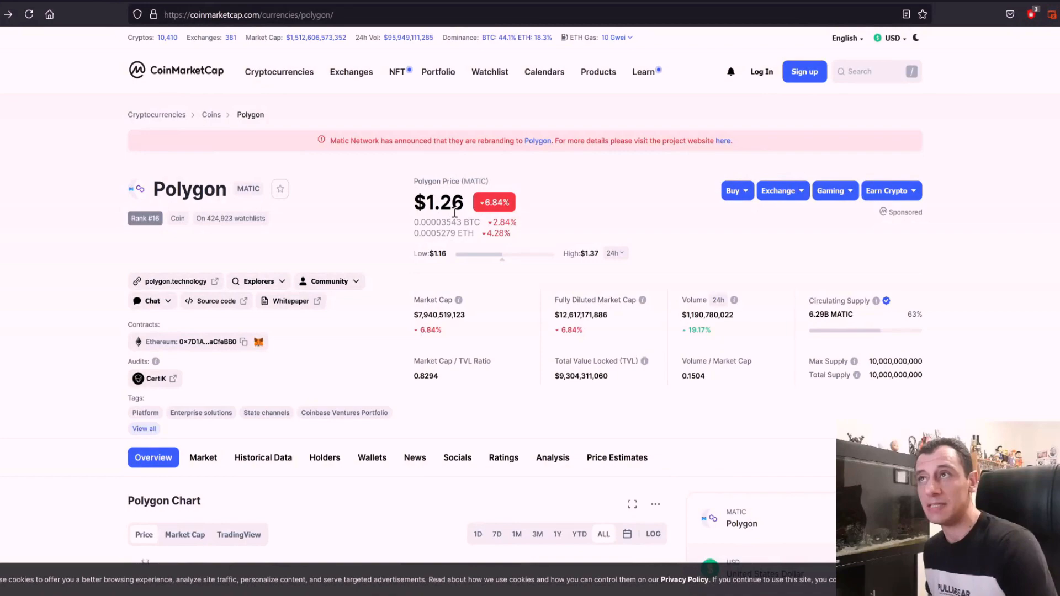
{"action": "scroll", "scroll_direction": "down", "scroll_amount": 3}
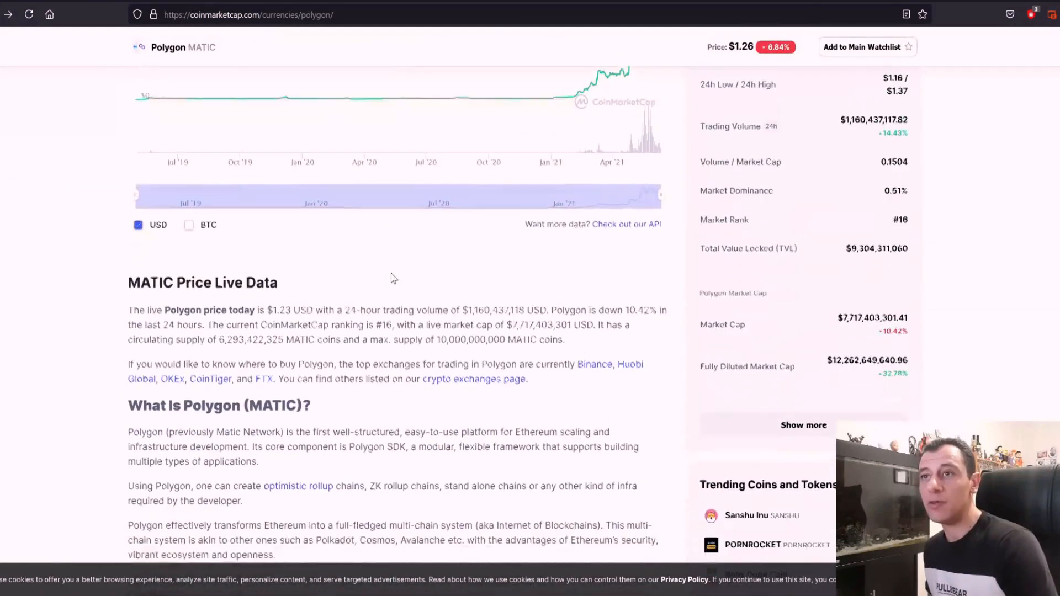
{"action": "scroll", "scroll_direction": "down", "scroll_amount": 3}
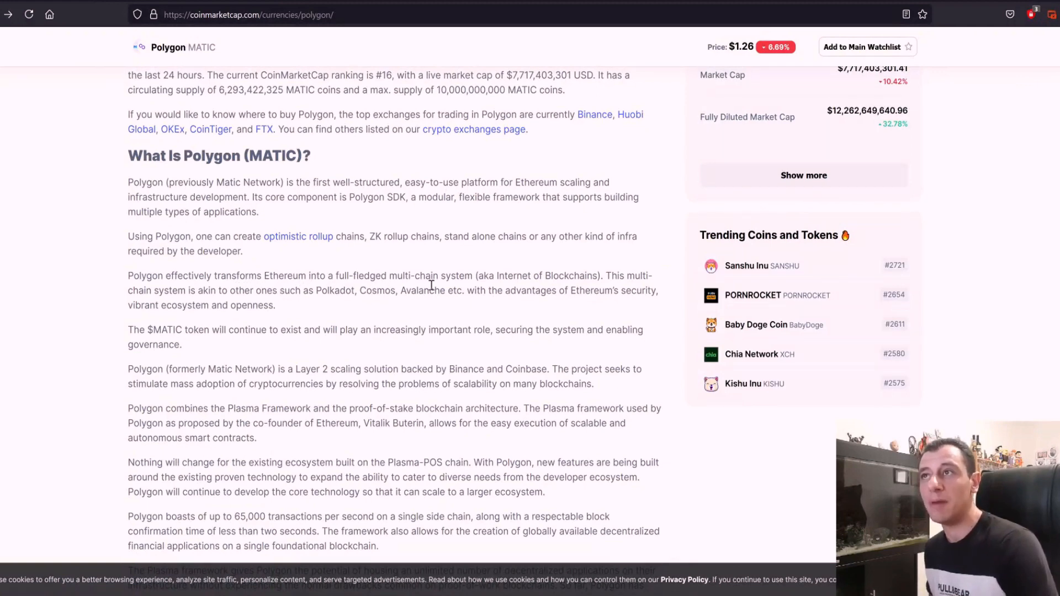
{"action": "mouse_move", "coordinate": [498, 287]}
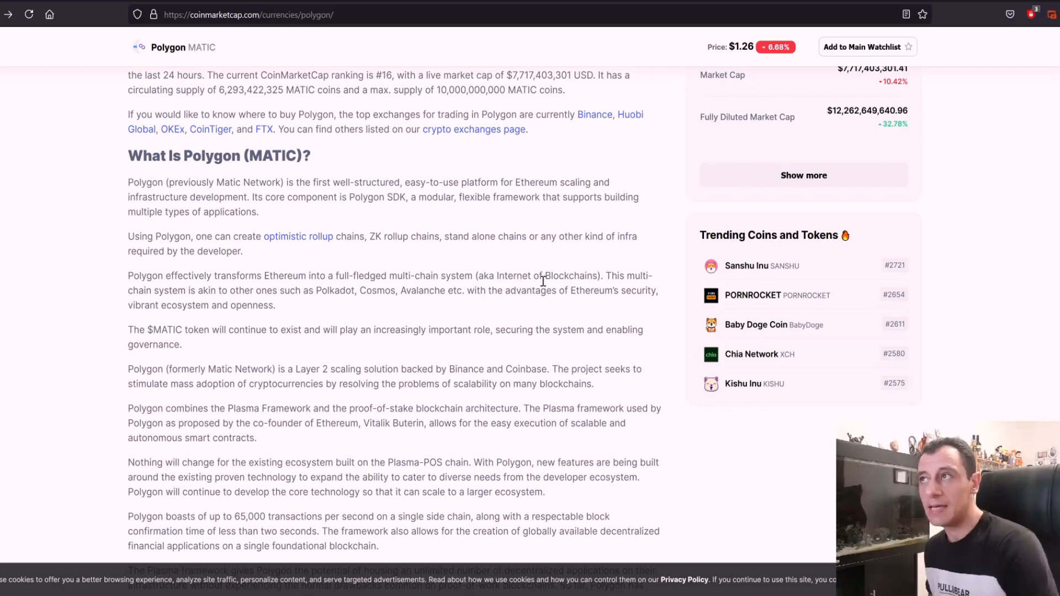
{"action": "mouse_move", "coordinate": [360, 322]}
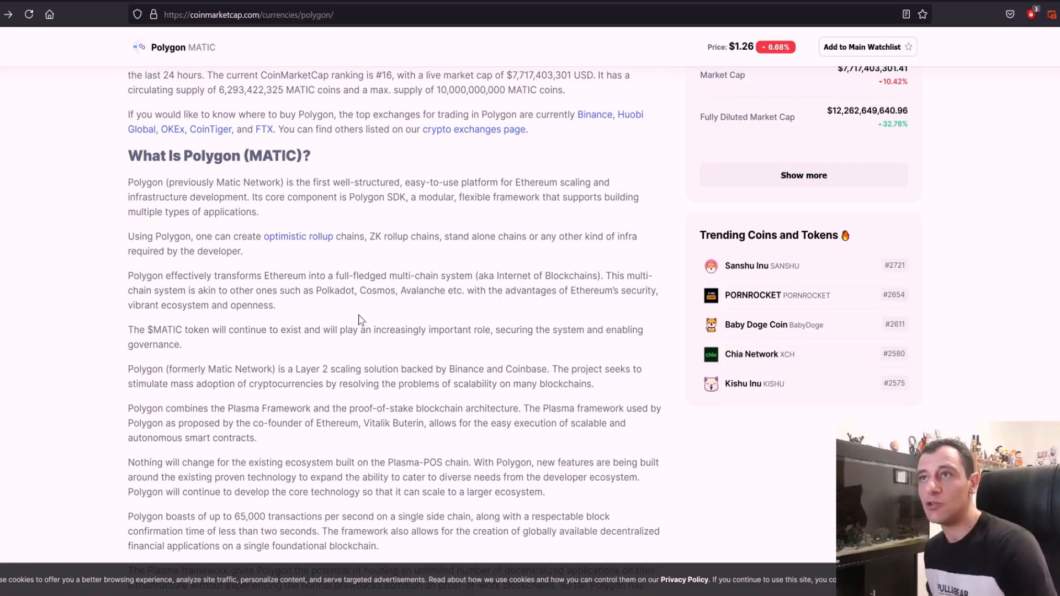
{"action": "mouse_move", "coordinate": [365, 312]}
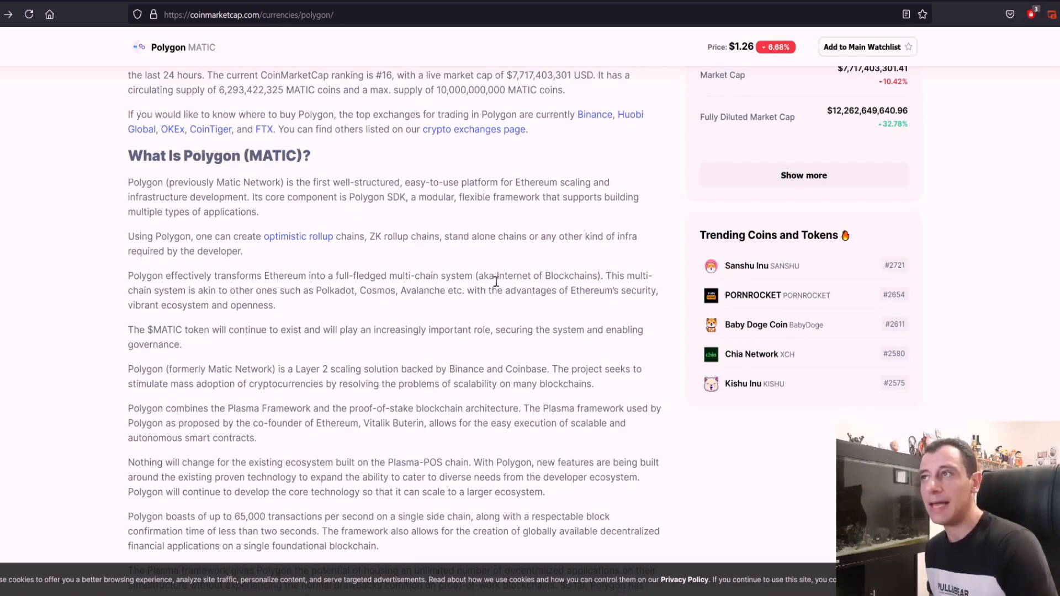
{"action": "mouse_move", "coordinate": [574, 312]}
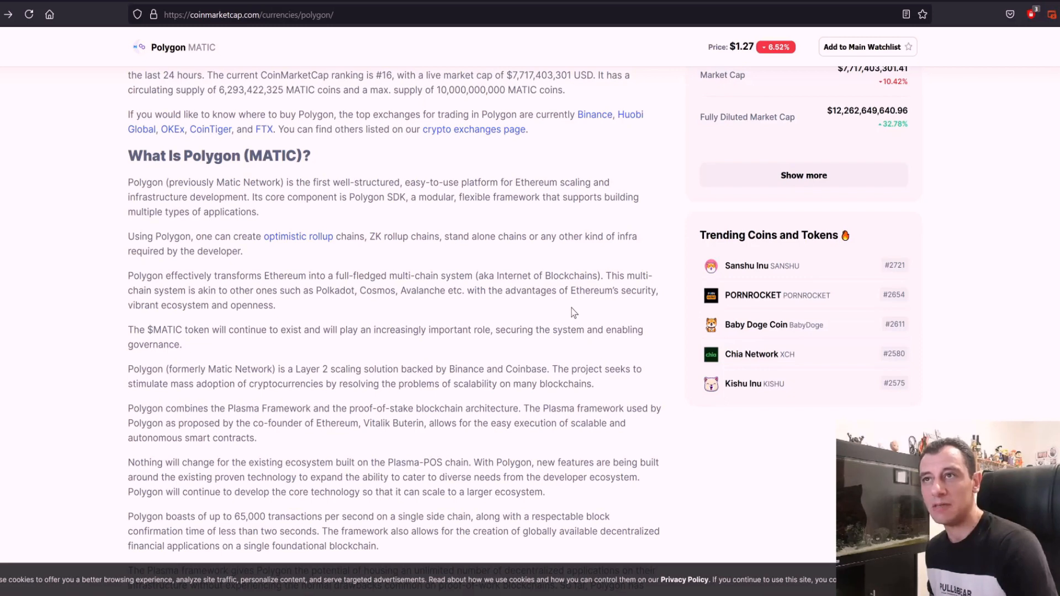
{"action": "mouse_move", "coordinate": [505, 309]}
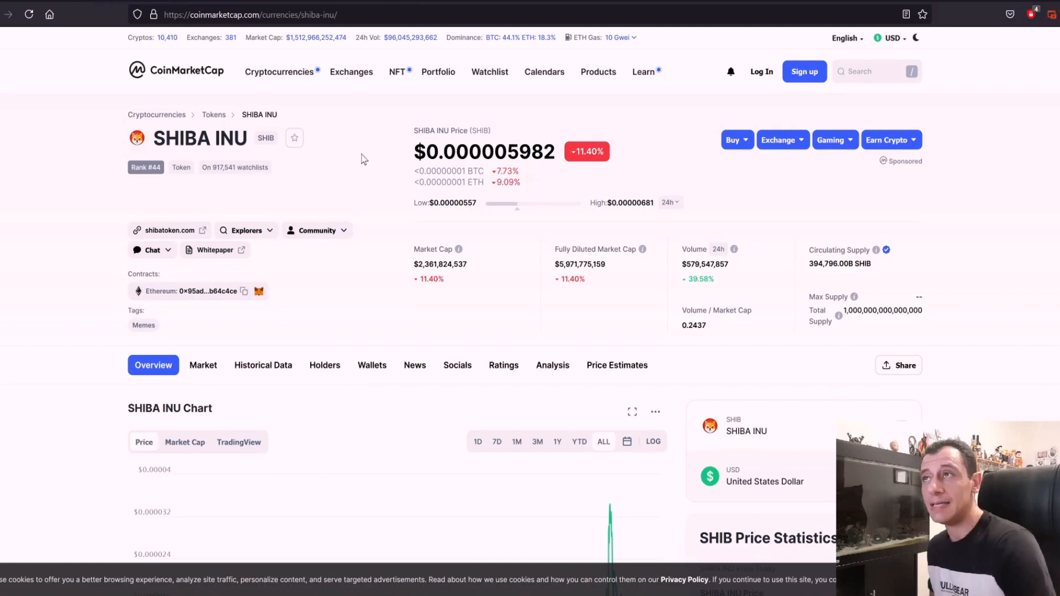
{"action": "mouse_move", "coordinate": [420, 263]}
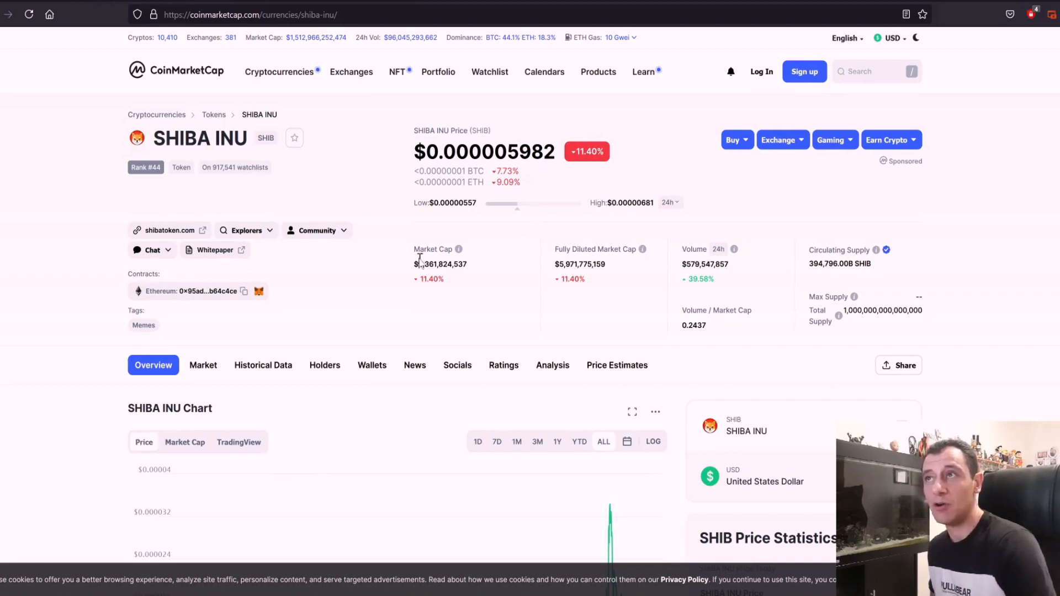
- Scroll the SHIBA INU (SHIB) page down toward its 'What Is SHIBA INU' description
{"action": "scroll", "scroll_direction": "down", "scroll_amount": 3}
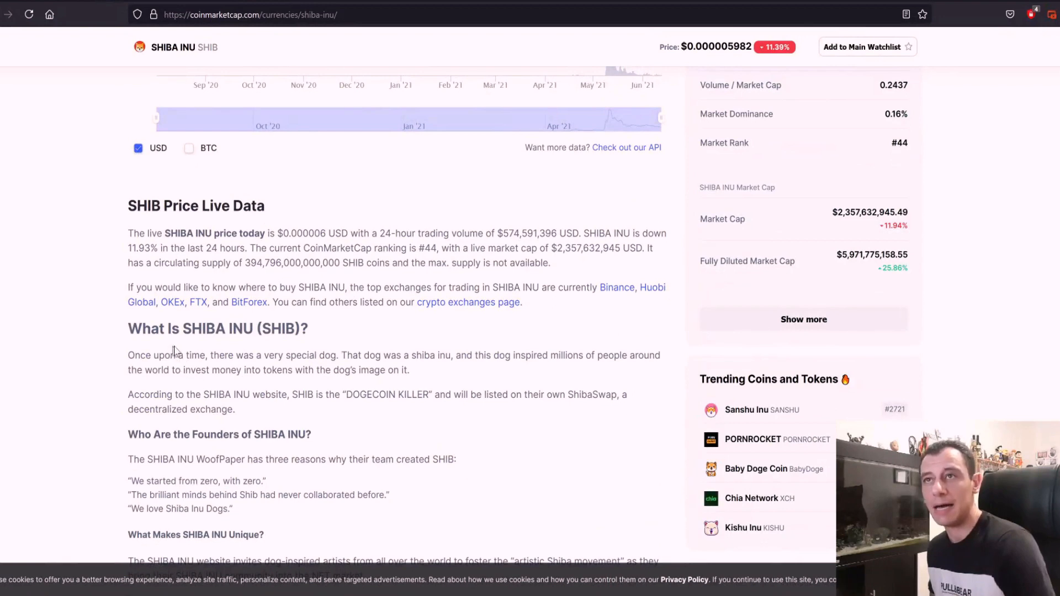
{"action": "mouse_move", "coordinate": [331, 348]}
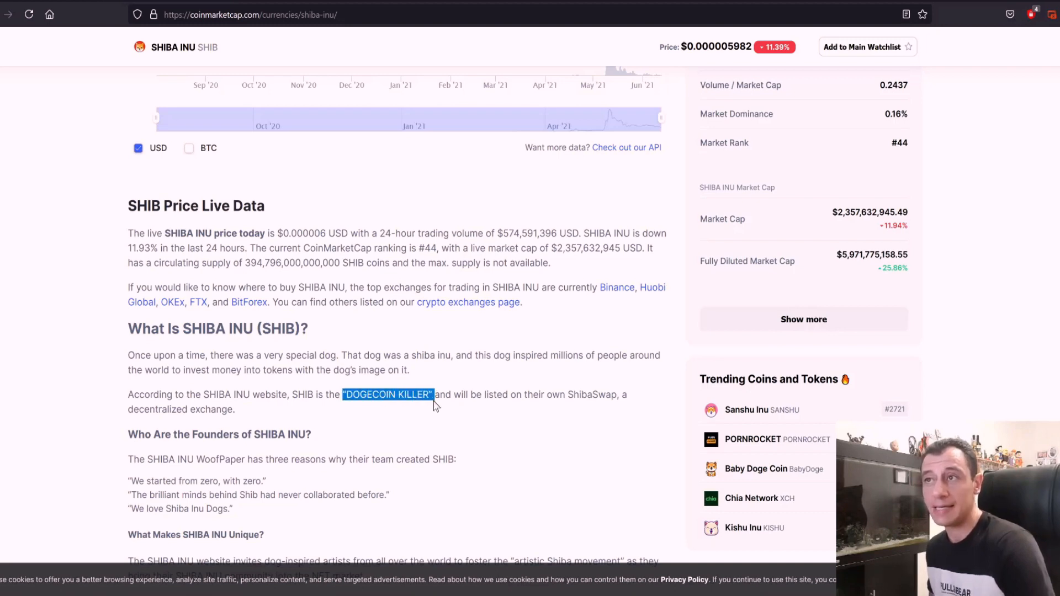
{"action": "mouse_move", "coordinate": [447, 429]}
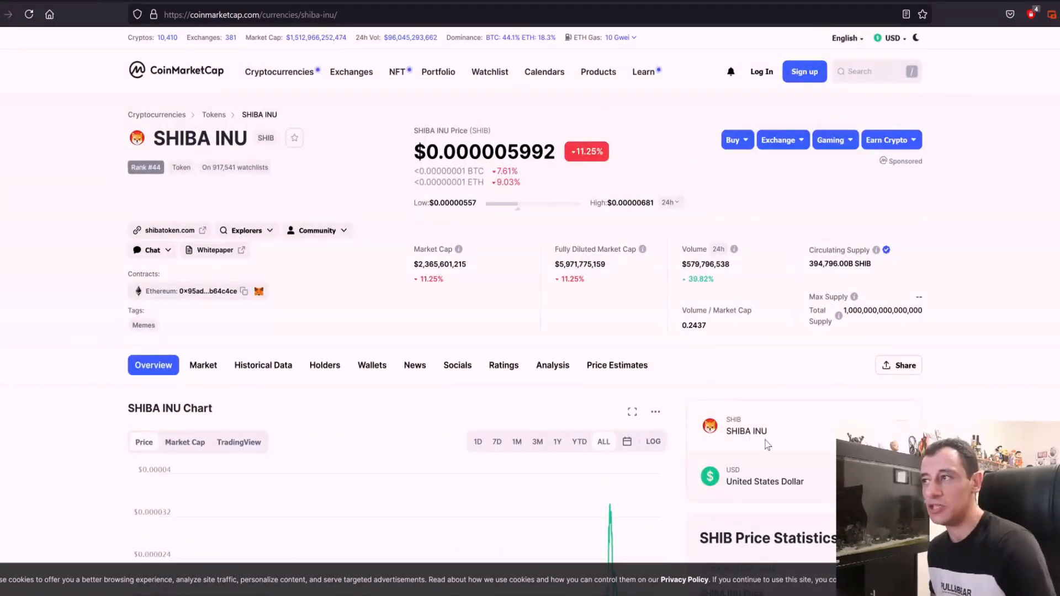
{"action": "mouse_move", "coordinate": [715, 433]}
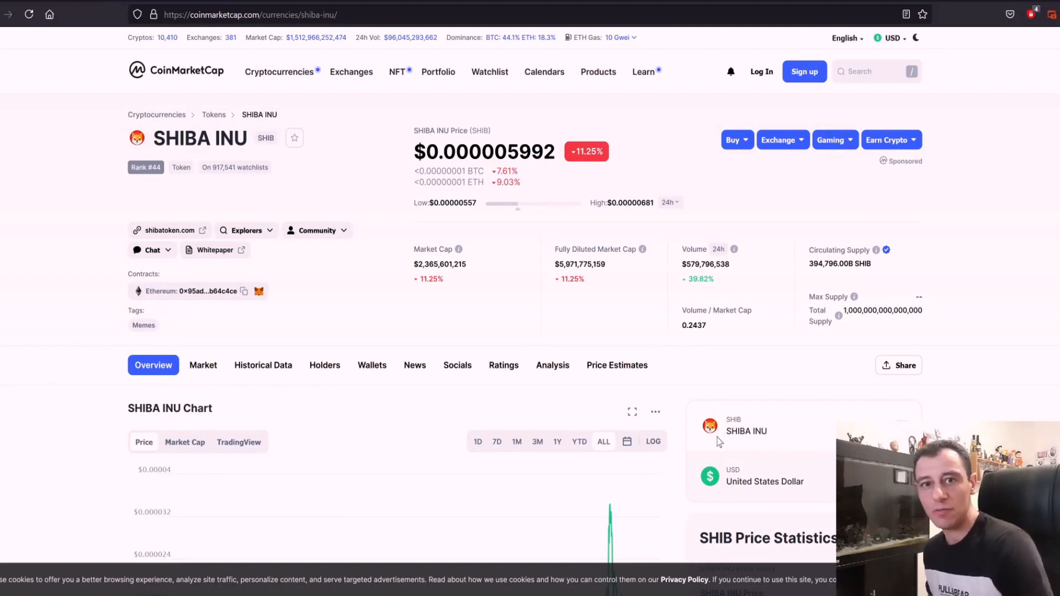
{"action": "mouse_move", "coordinate": [747, 385]}
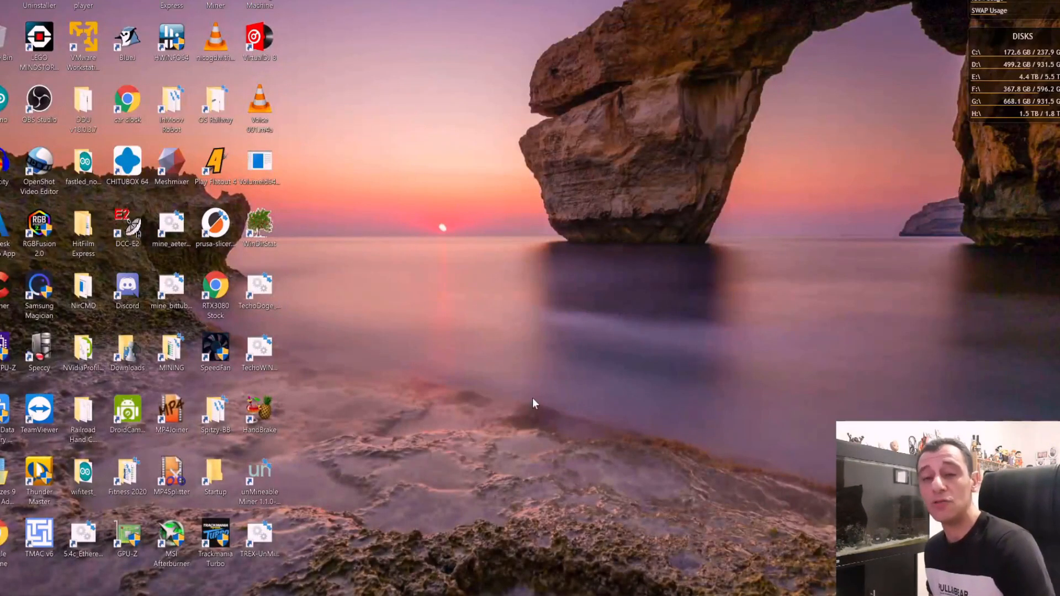
{"action": "mouse_move", "coordinate": [472, 450]}
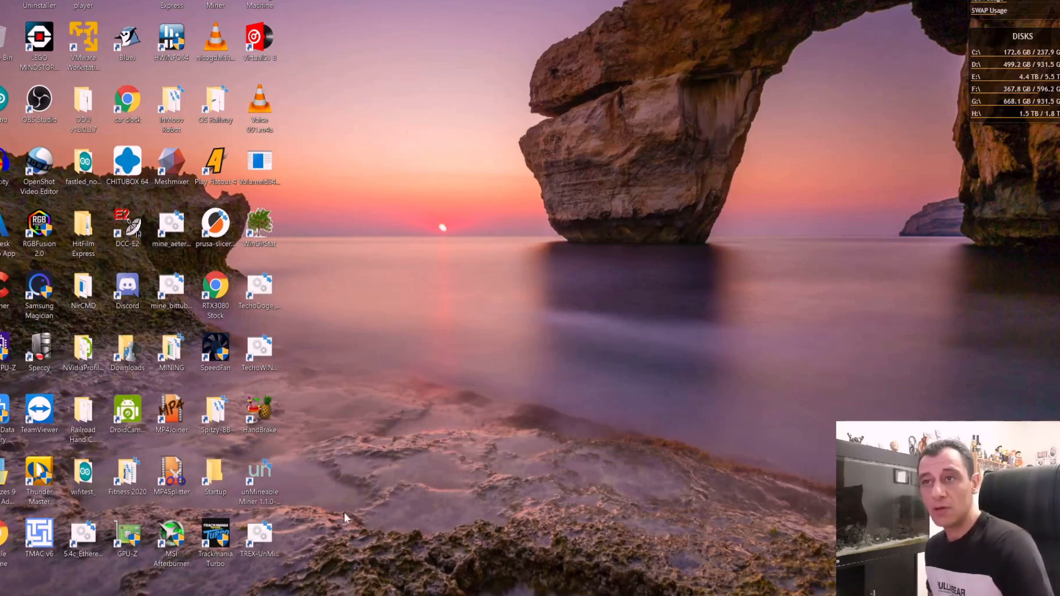
- Select the unMineable Miner 1.1.0-beta shortcut and show its context menu
{"action": "left_click", "coordinate": [259, 475]}
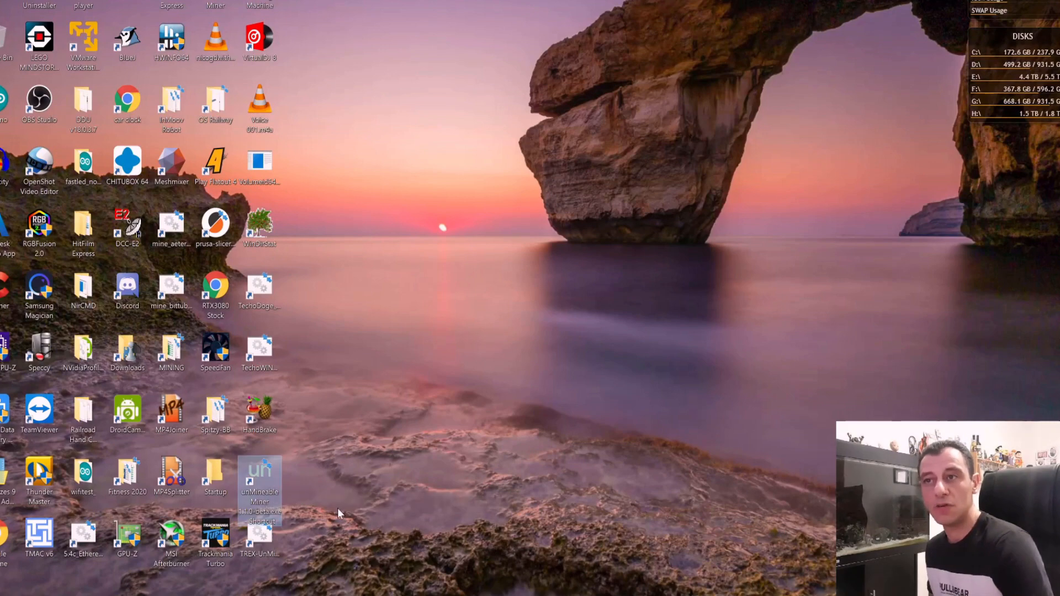
{"action": "mouse_move", "coordinate": [261, 480]}
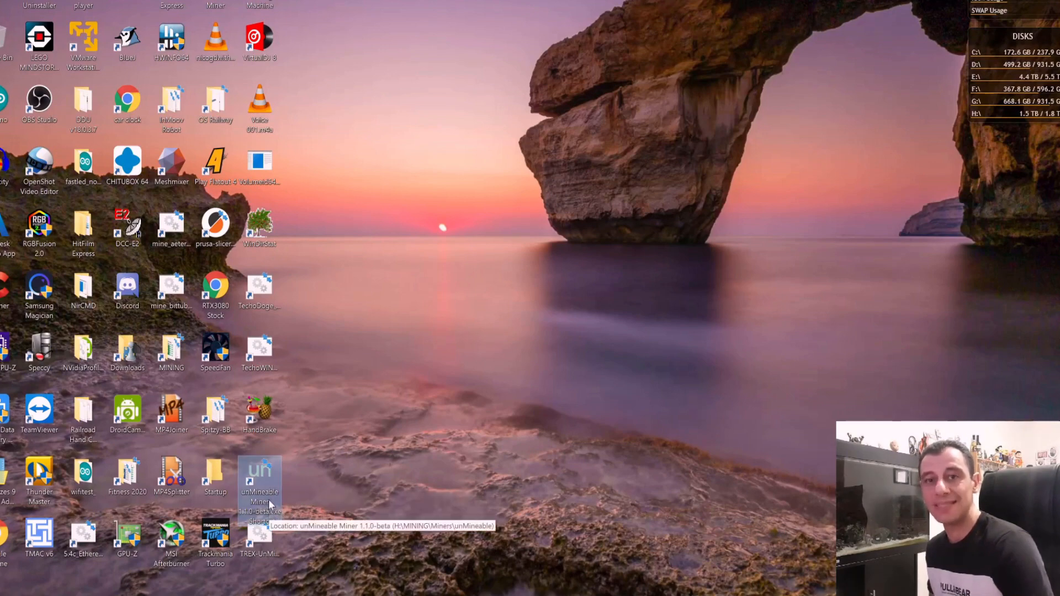
{"action": "right_click", "coordinate": [259, 480]}
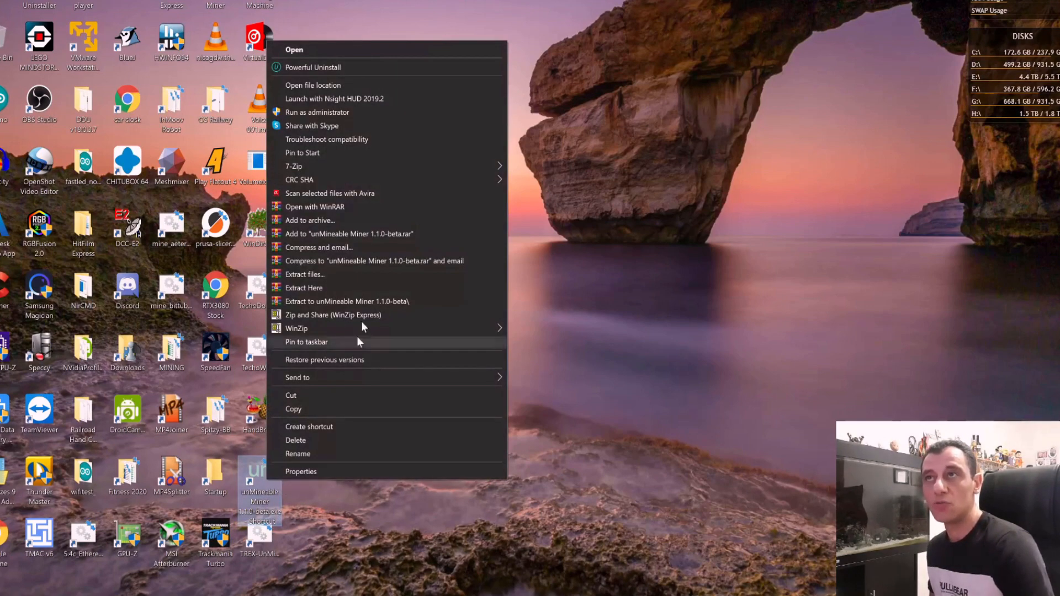
{"action": "mouse_move", "coordinate": [348, 113]}
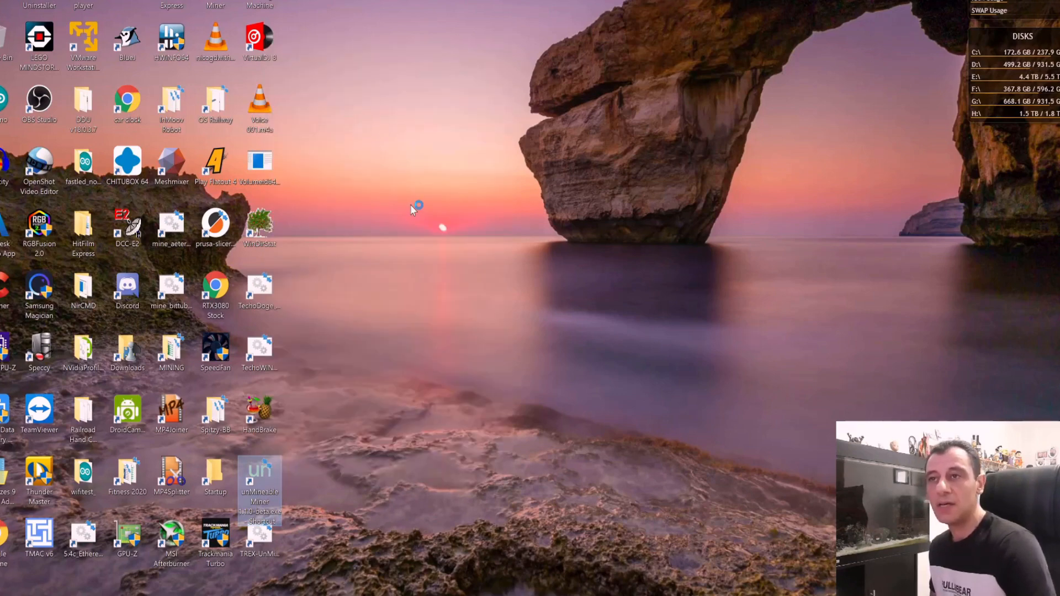
{"action": "mouse_move", "coordinate": [436, 308]}
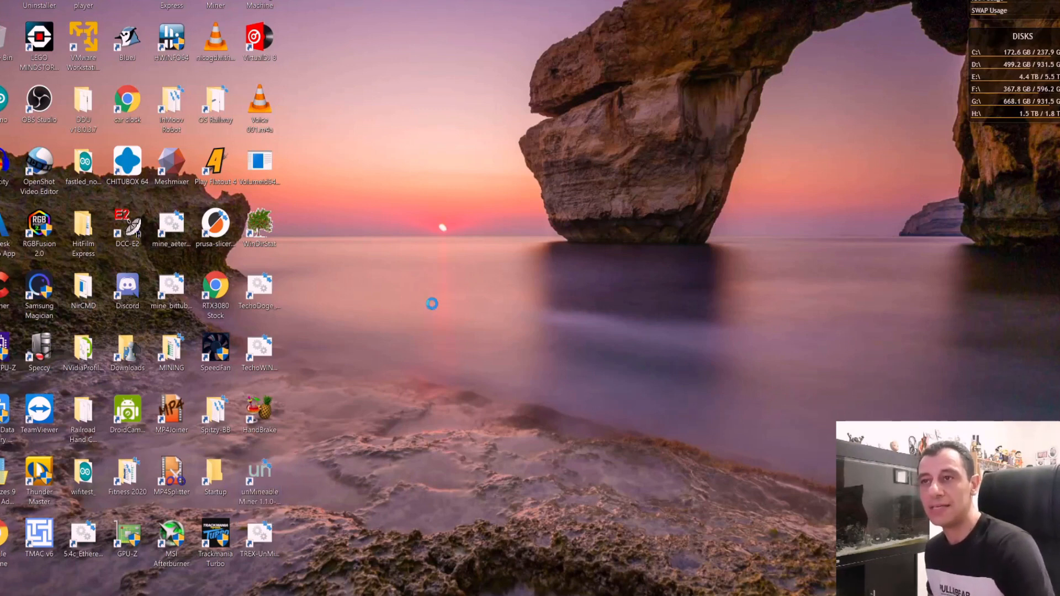
- Launch unMineable Miner and continue past the welcome screen to the GPU/CPU hardware choice
{"action": "double_click", "coordinate": [258, 478]}
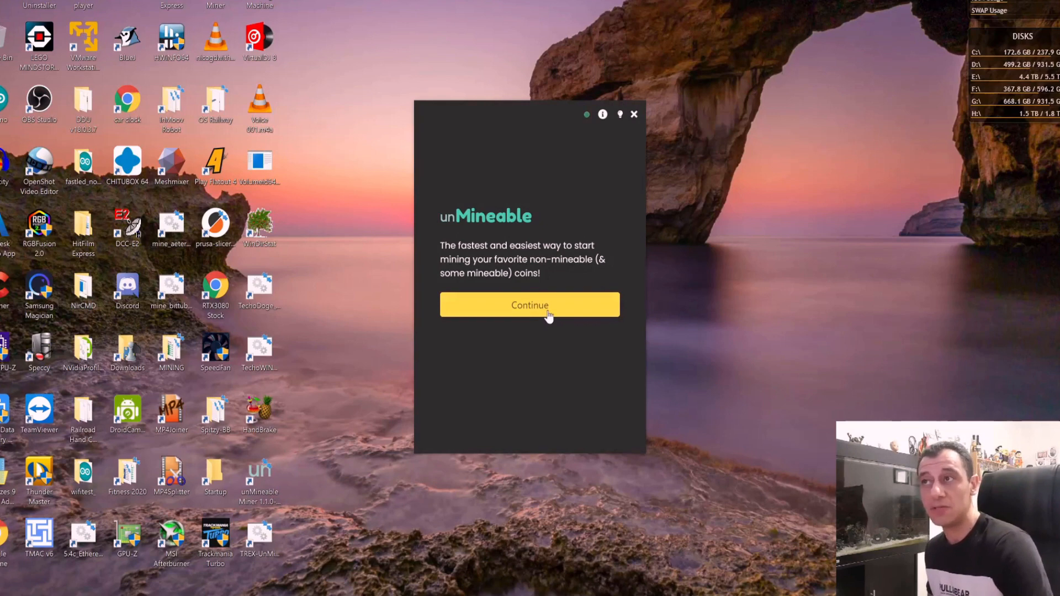
{"action": "left_click", "coordinate": [529, 305]}
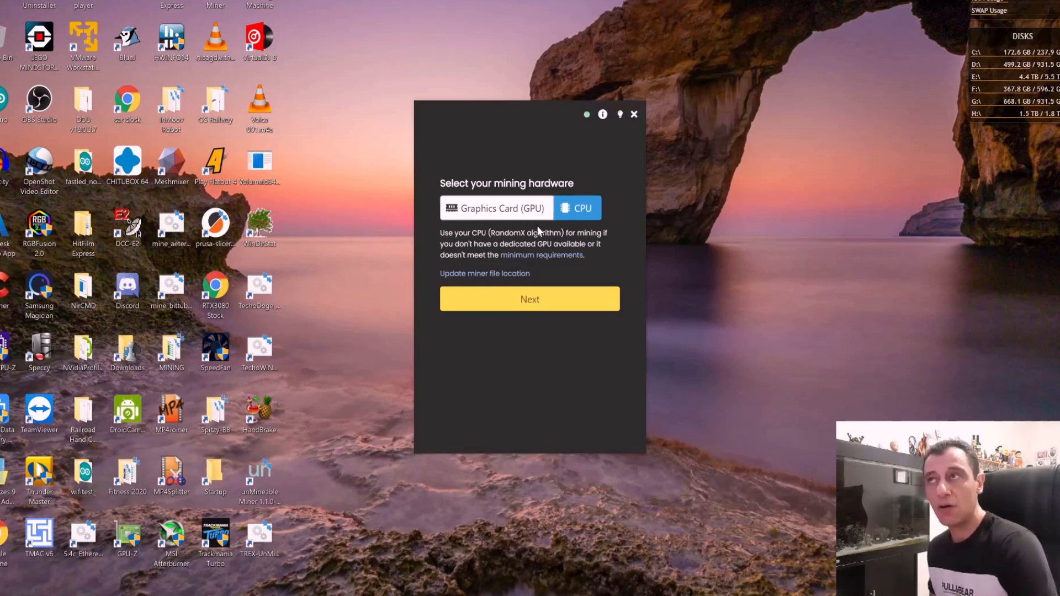
{"action": "mouse_move", "coordinate": [484, 276]}
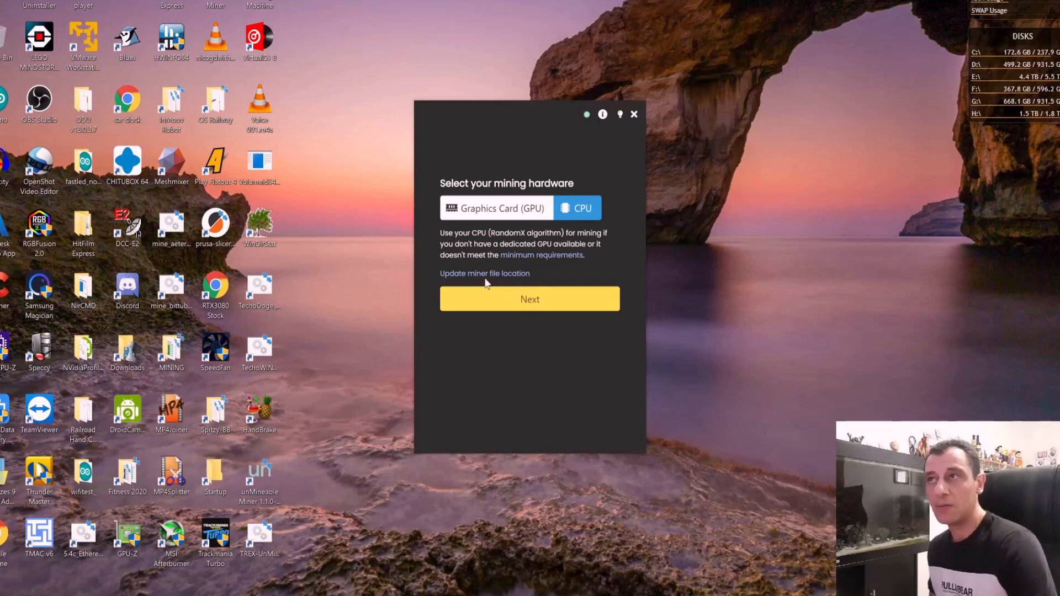
- Reveal the xmrig.exe miner file location for CPU mining and proceed to the coin step
{"action": "left_click", "coordinate": [484, 272]}
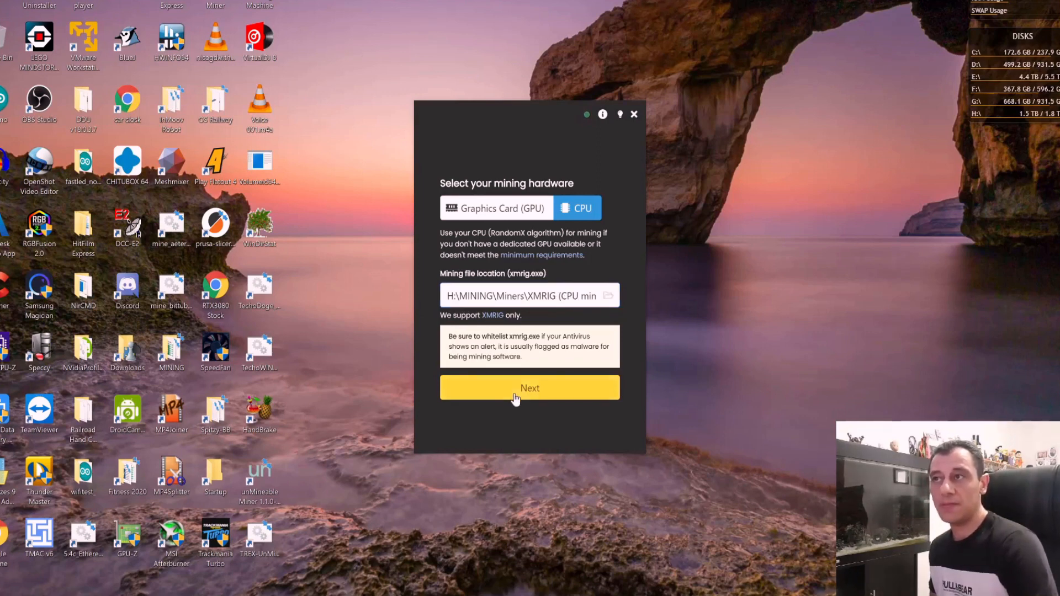
{"action": "left_click", "coordinate": [529, 388]}
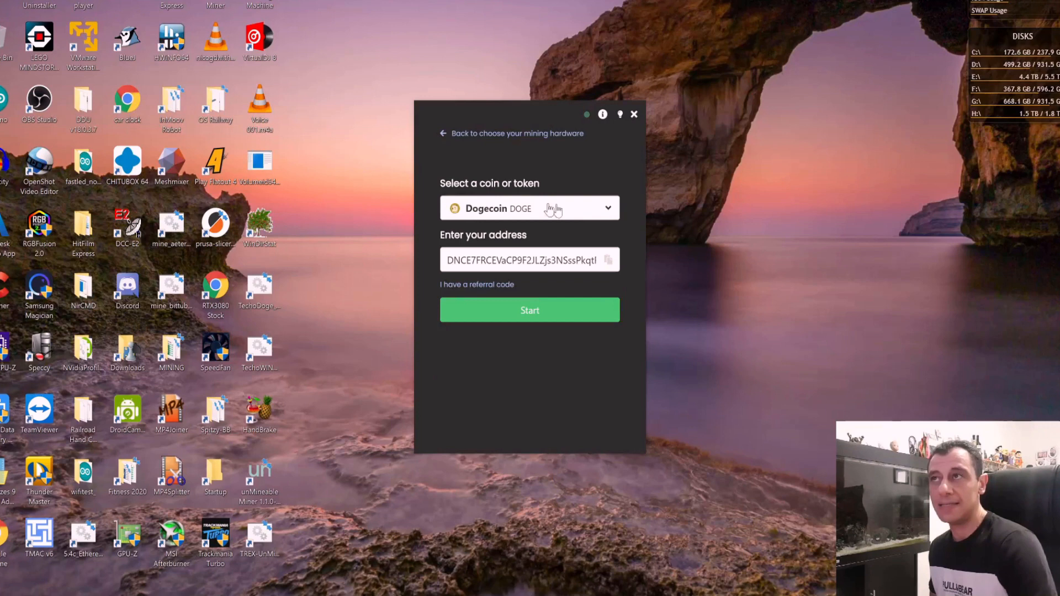
- Filter the coin list with 'shiba' and choose SHIBA INU SHIB as the coin to mine
{"action": "left_click", "coordinate": [529, 209]}
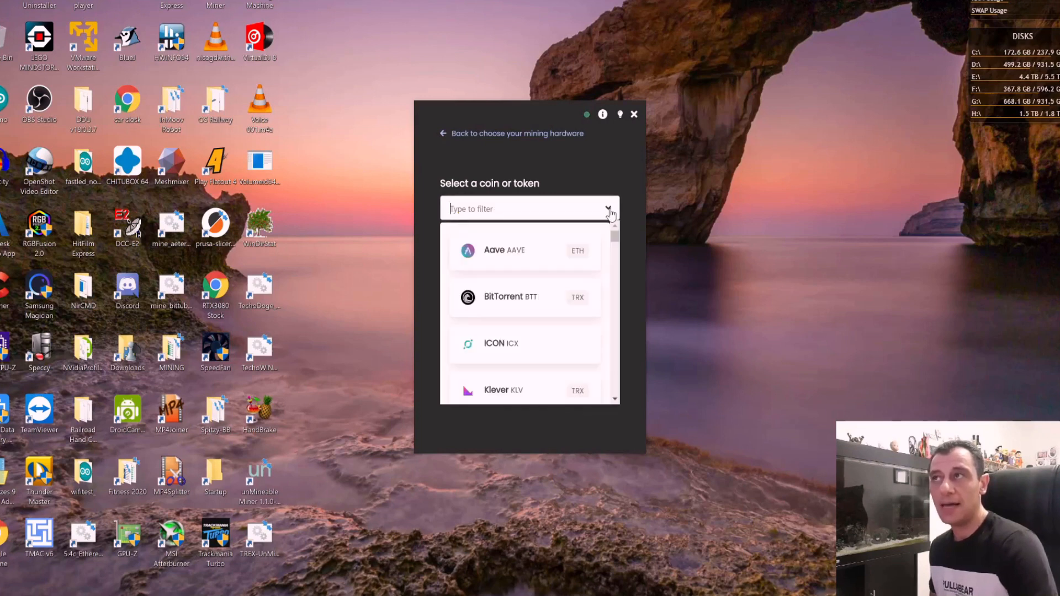
{"action": "type", "text": "s"}
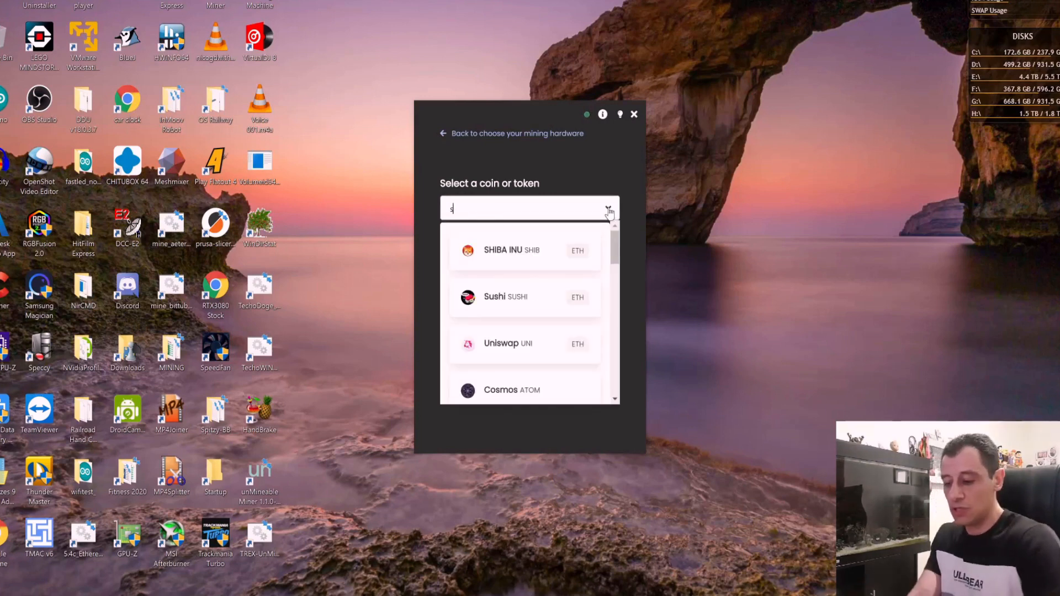
{"action": "type", "text": "shiba"}
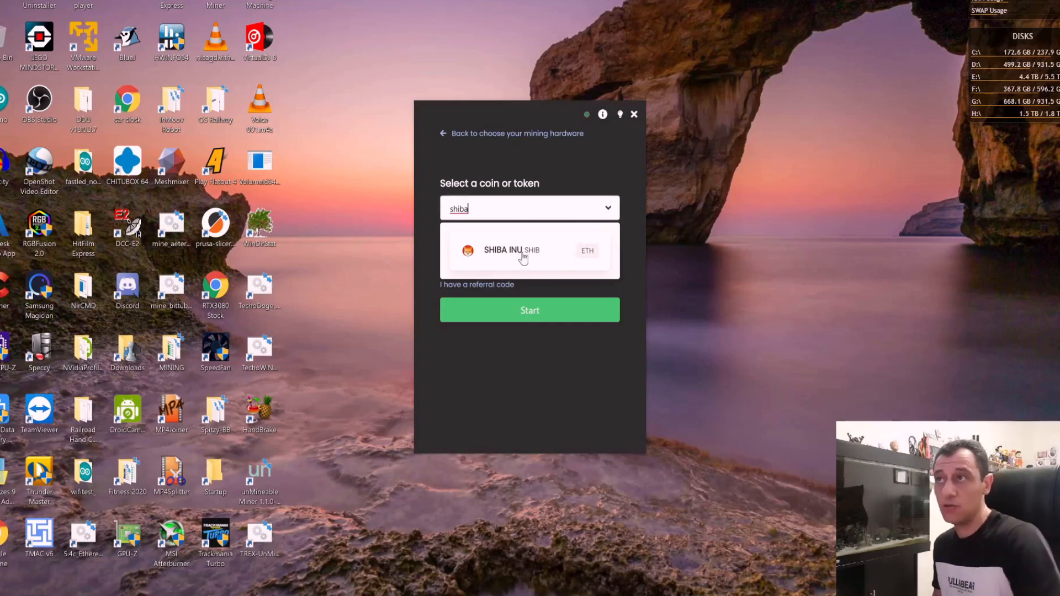
{"action": "left_click", "coordinate": [530, 251]}
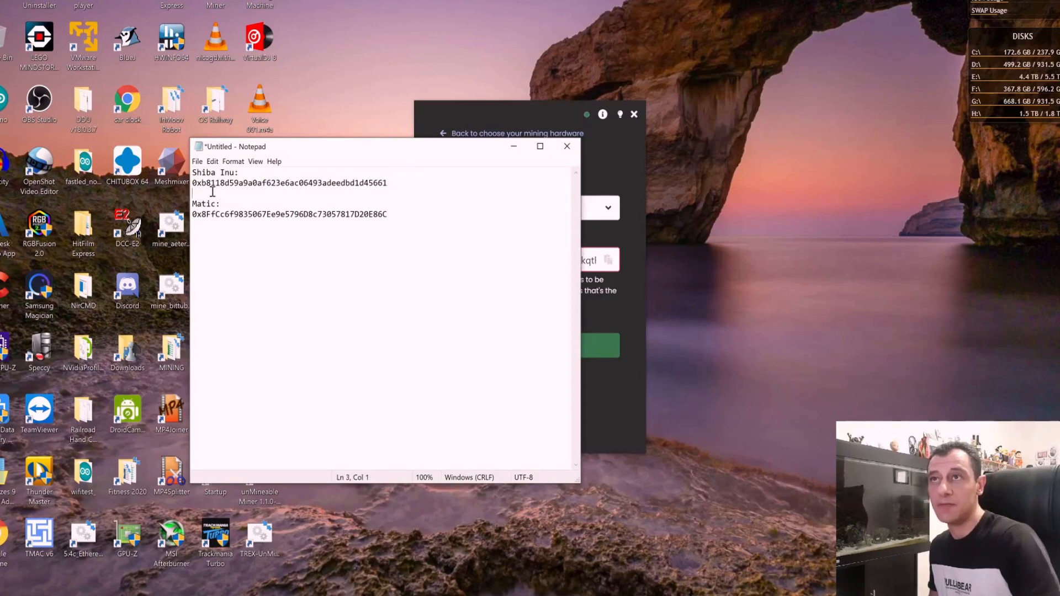
- Select the whole Shiba Inu wallet address line in the Notepad notes
{"action": "triple_click", "coordinate": [290, 182]}
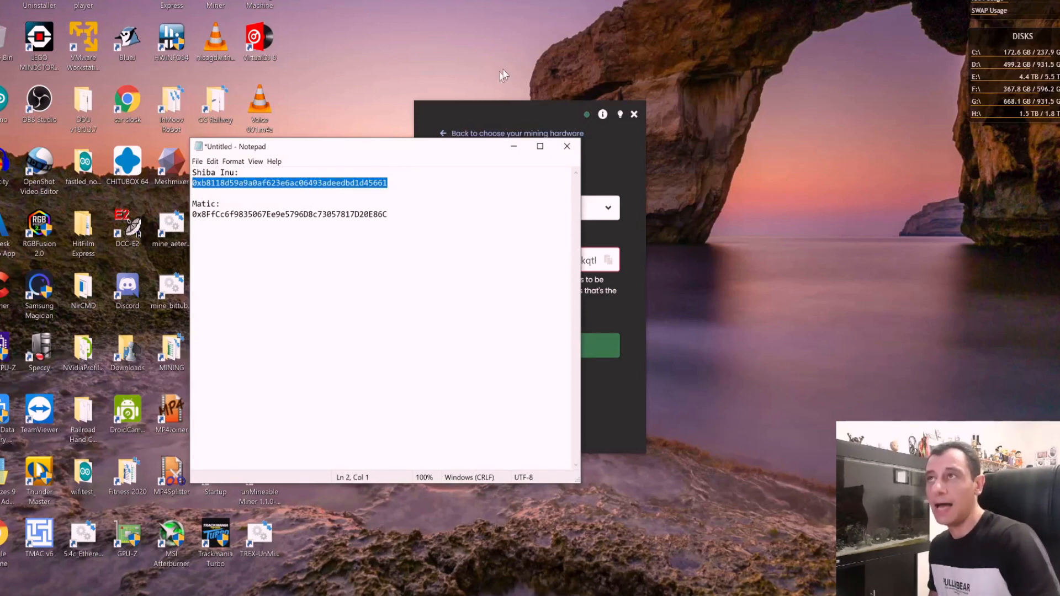
{"action": "mouse_move", "coordinate": [485, 235]}
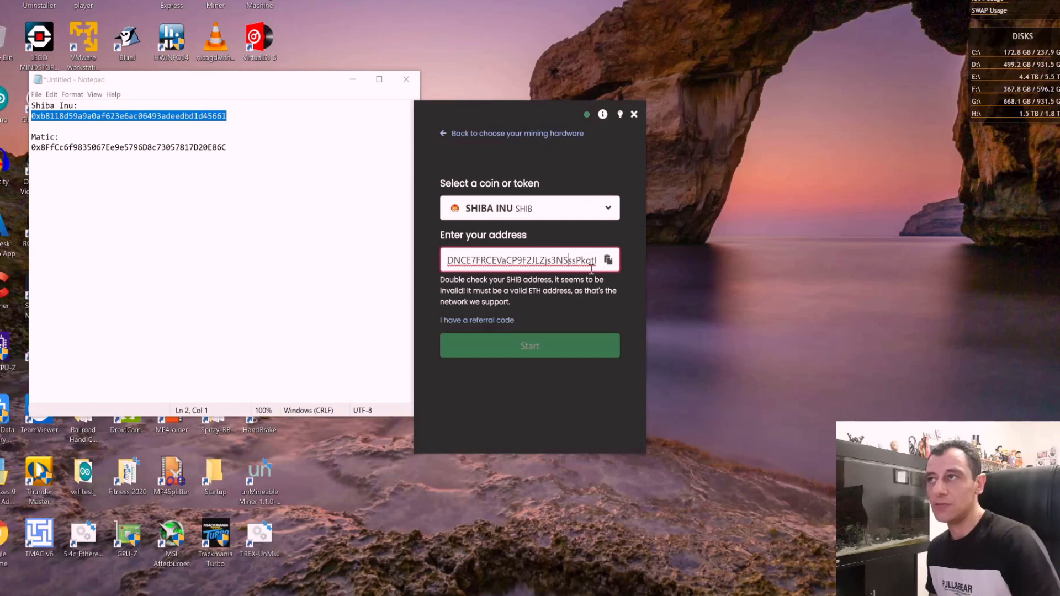
{"action": "type", "text": "0xb8118d59a9a0af623e6ac06493adeedbd1d45661"}
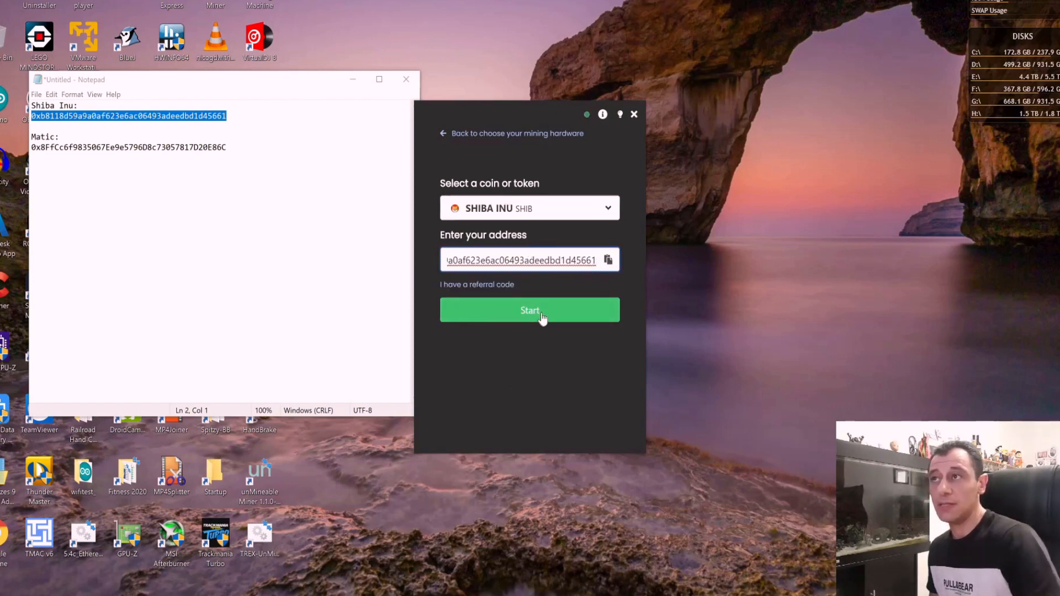
{"action": "mouse_move", "coordinate": [508, 292]}
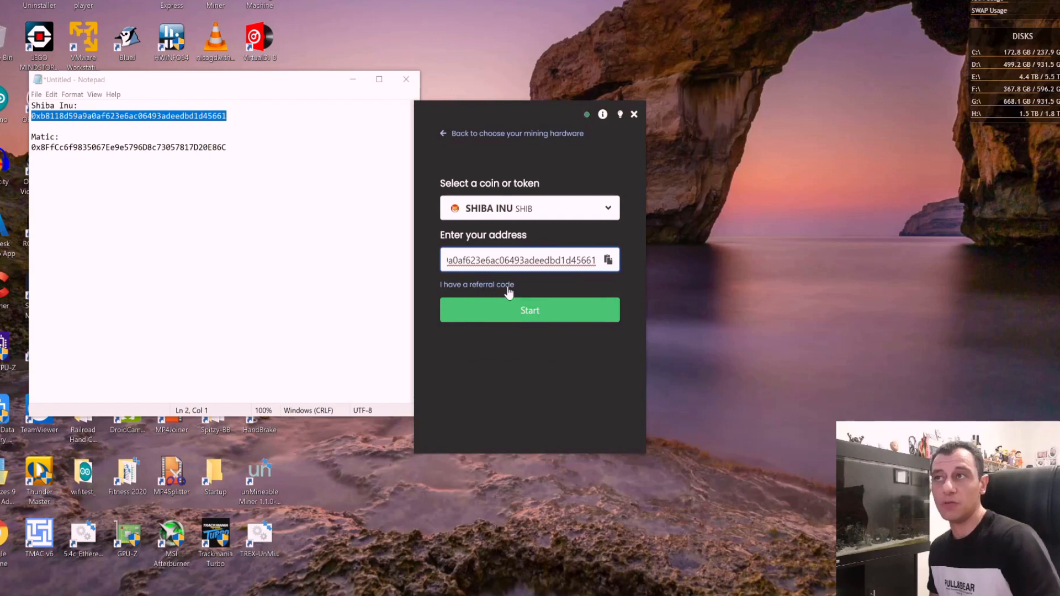
{"action": "mouse_move", "coordinate": [519, 294]}
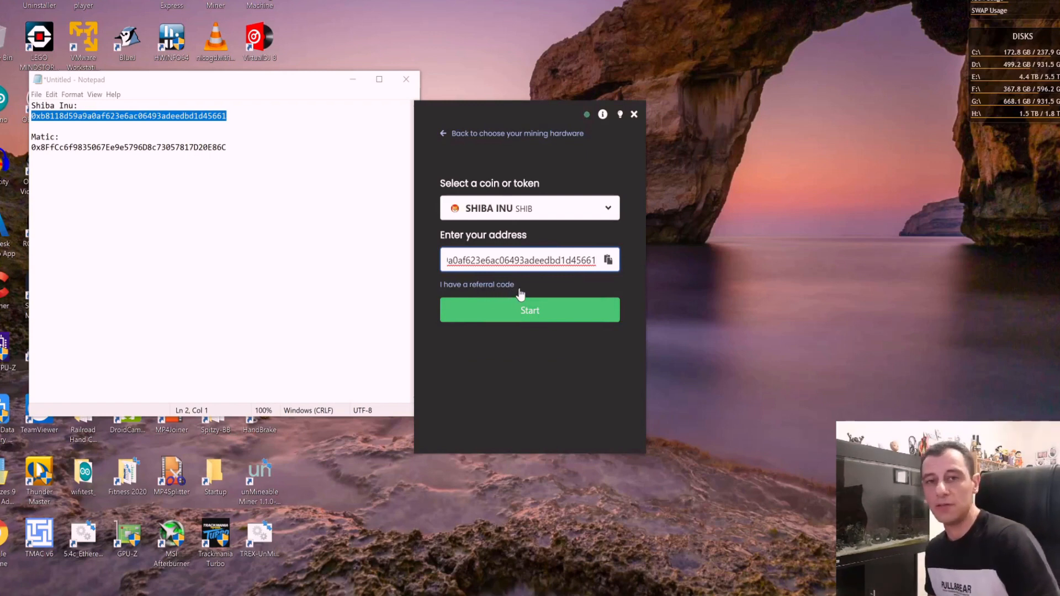
{"action": "mouse_move", "coordinate": [541, 296]}
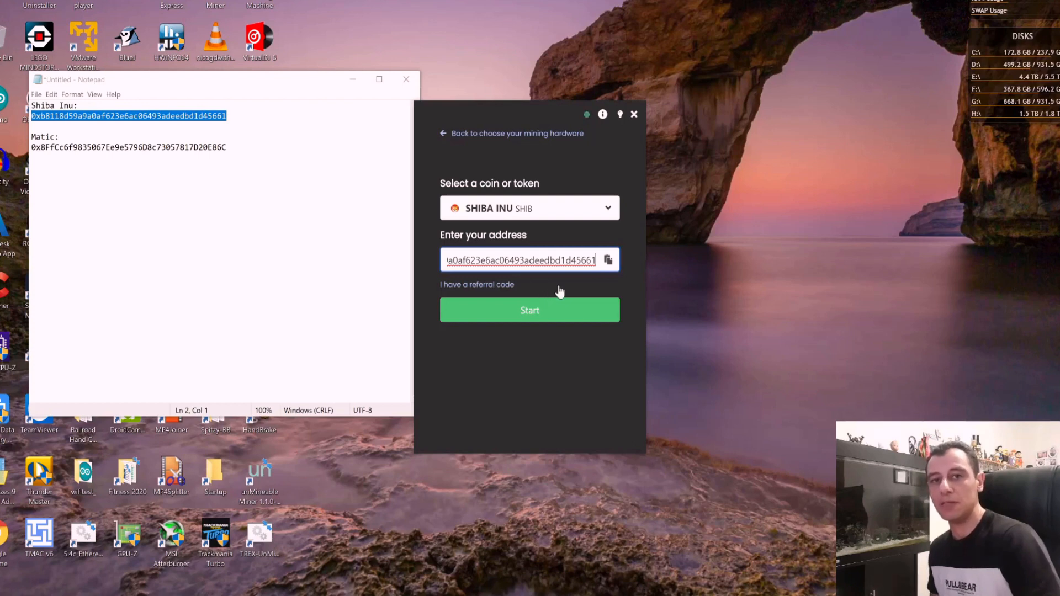
{"action": "mouse_move", "coordinate": [554, 300]}
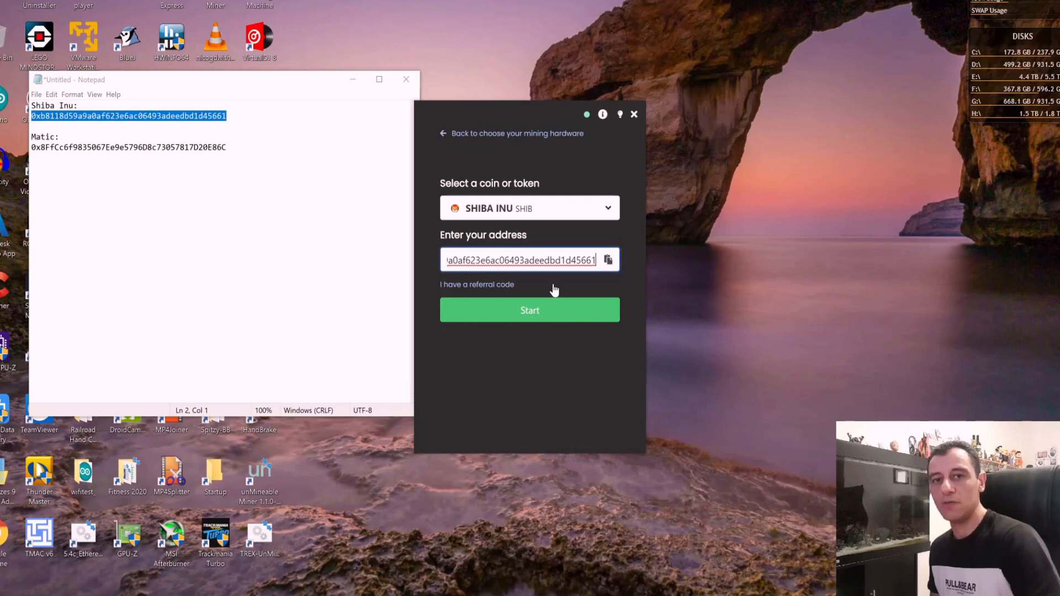
{"action": "left_click", "coordinate": [529, 309]}
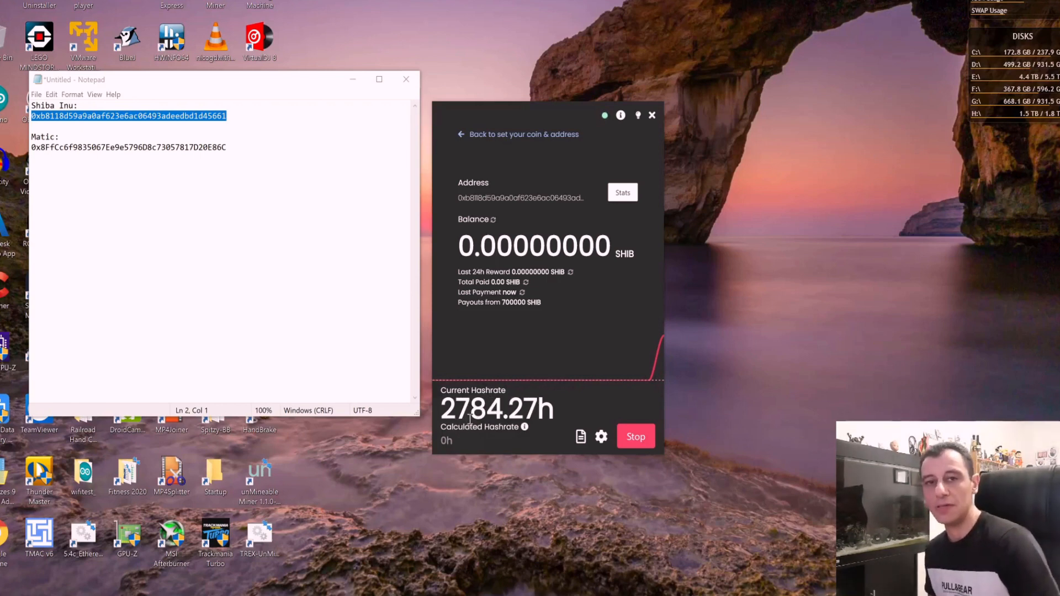
{"action": "mouse_move", "coordinate": [529, 465]}
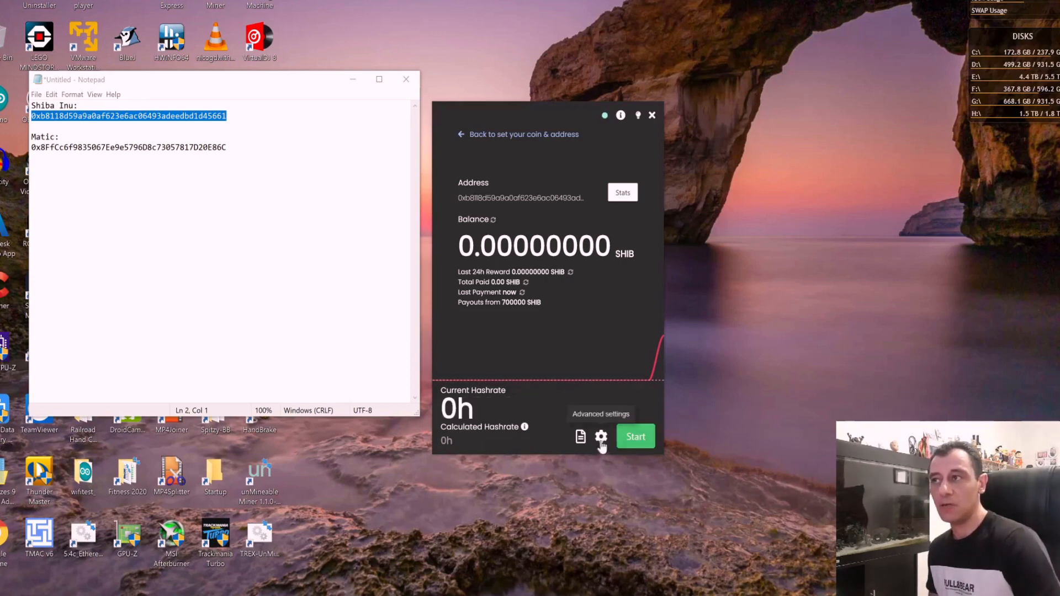
- In advanced settings, switch mining intensity to High and save
{"action": "left_click", "coordinate": [601, 438]}
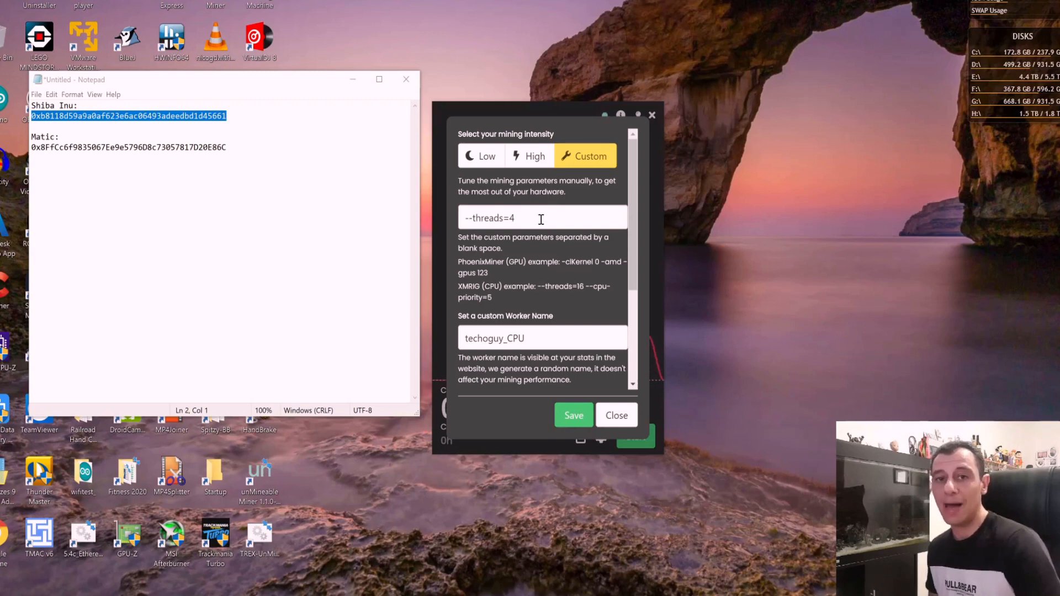
{"action": "mouse_move", "coordinate": [565, 257]}
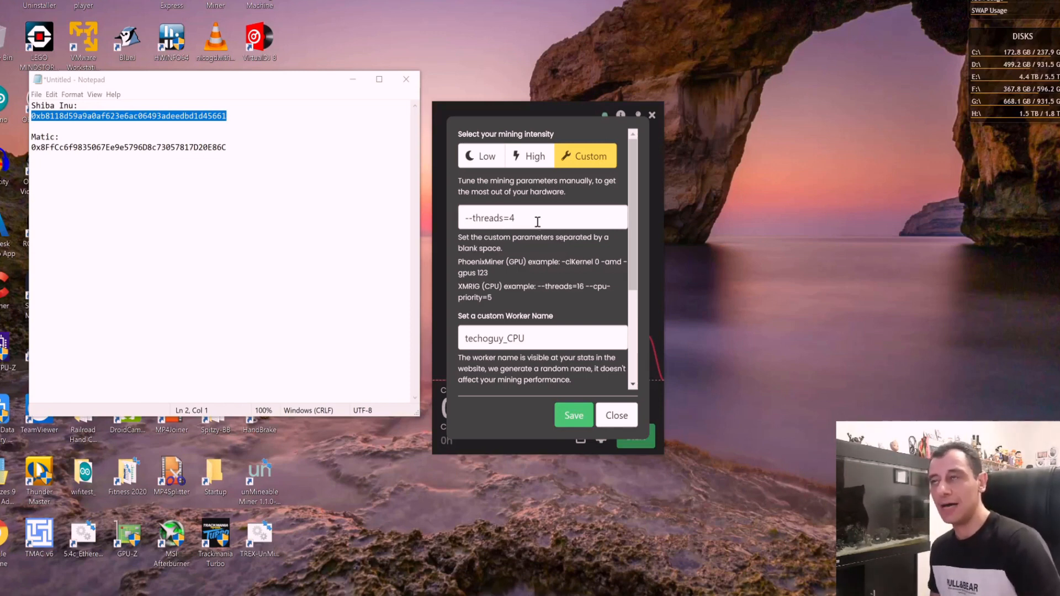
{"action": "mouse_move", "coordinate": [556, 235]}
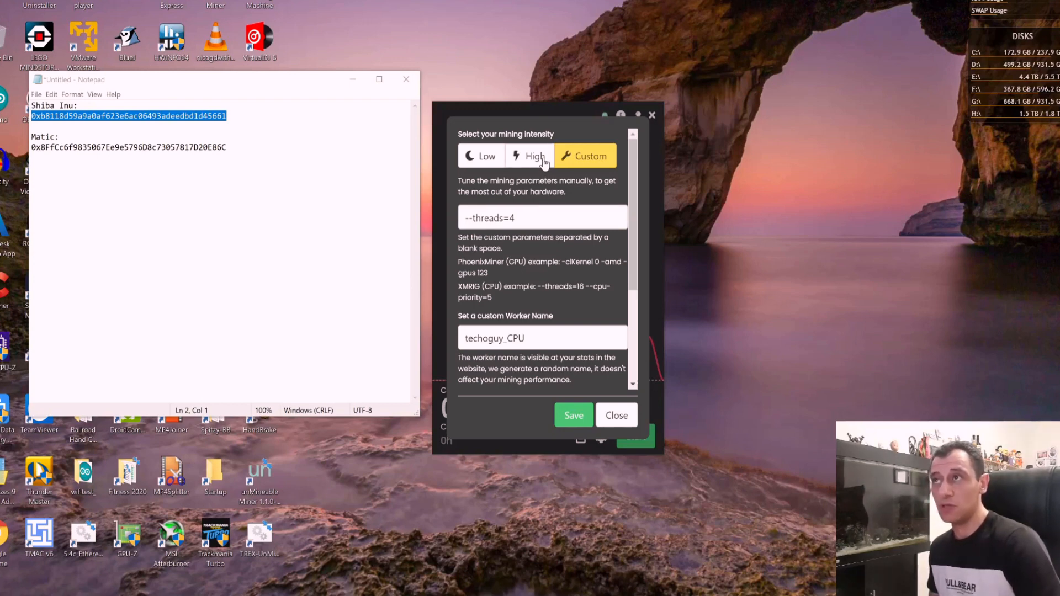
{"action": "left_click", "coordinate": [529, 156]}
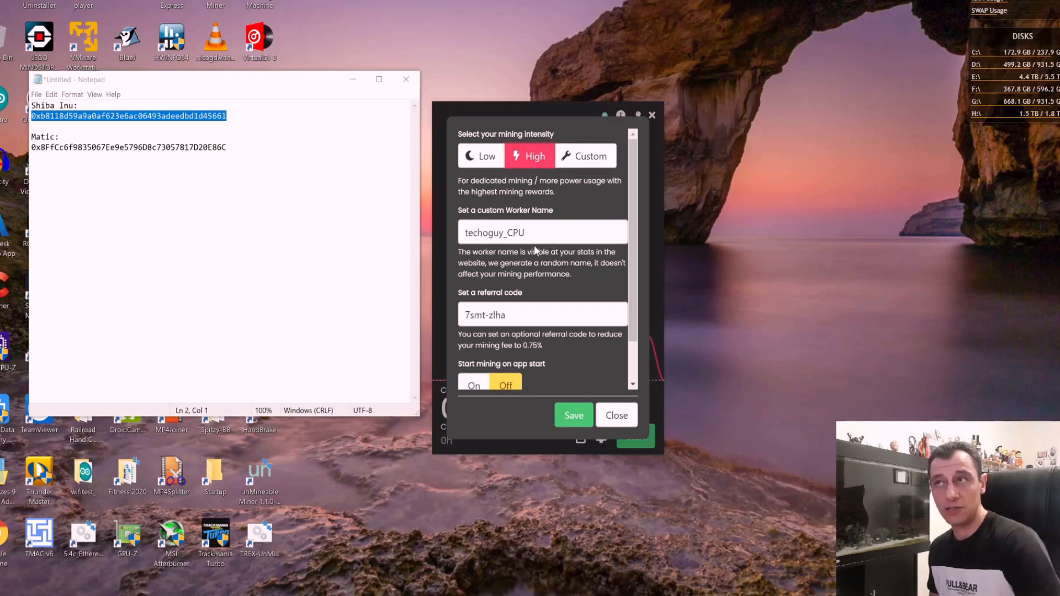
{"action": "left_click", "coordinate": [573, 415]}
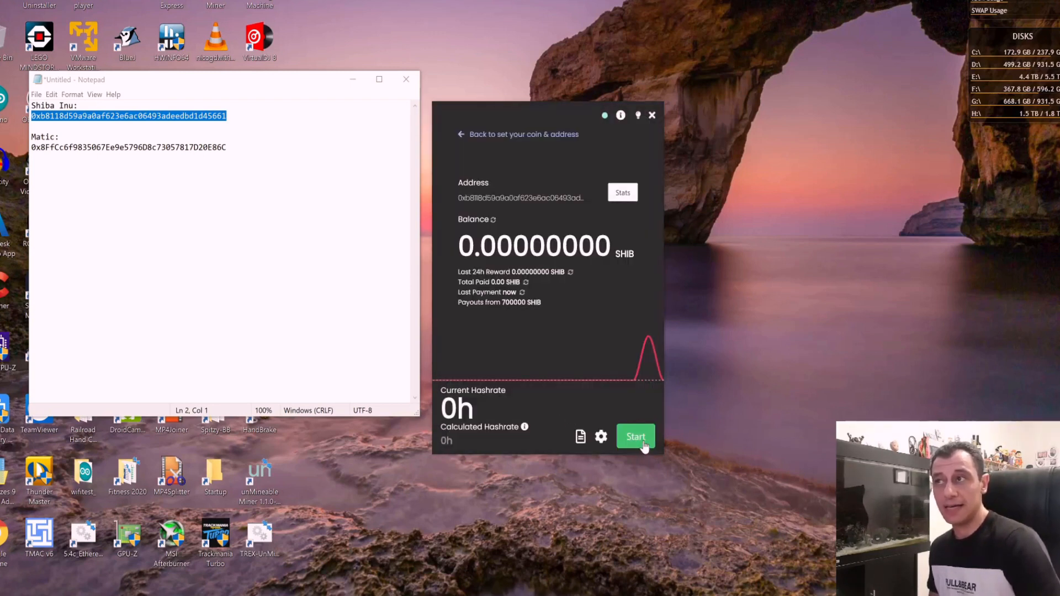
- Restart SHIB mining at high intensity, hashrate climbing to about 2821 h
{"action": "left_click", "coordinate": [635, 437]}
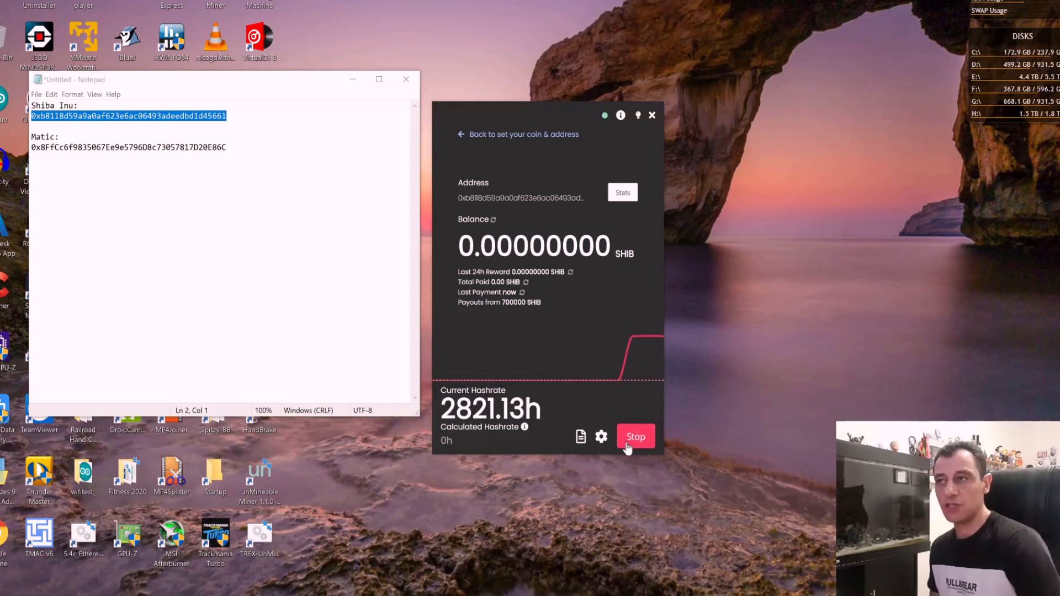
- Switch the coin to MATIC (Polygon), paste the Matic wallet address from Notepad, and start mining
{"action": "left_click", "coordinate": [634, 437]}
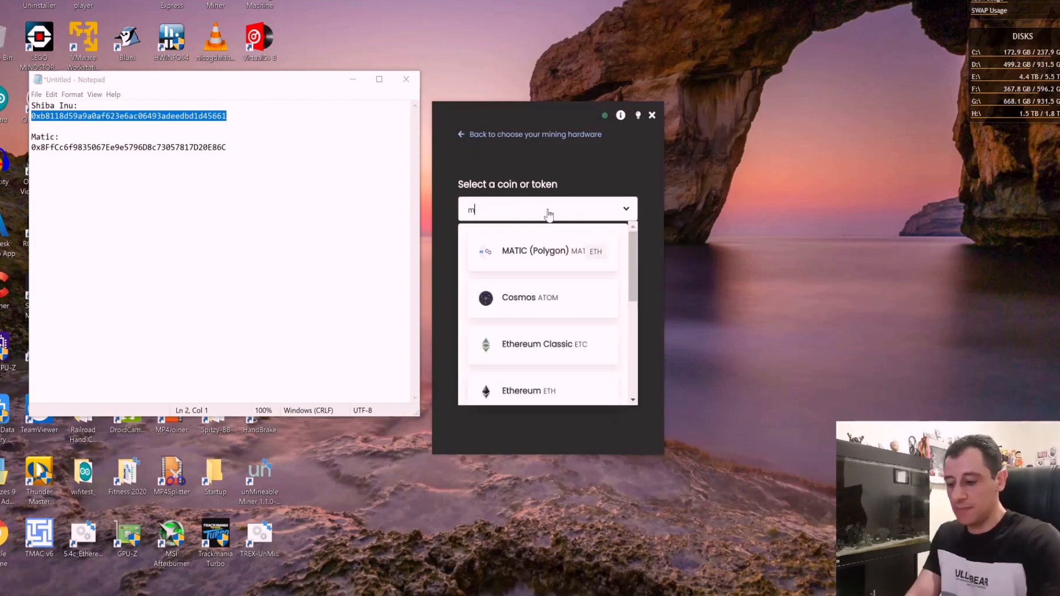
{"action": "left_click", "coordinate": [542, 251]}
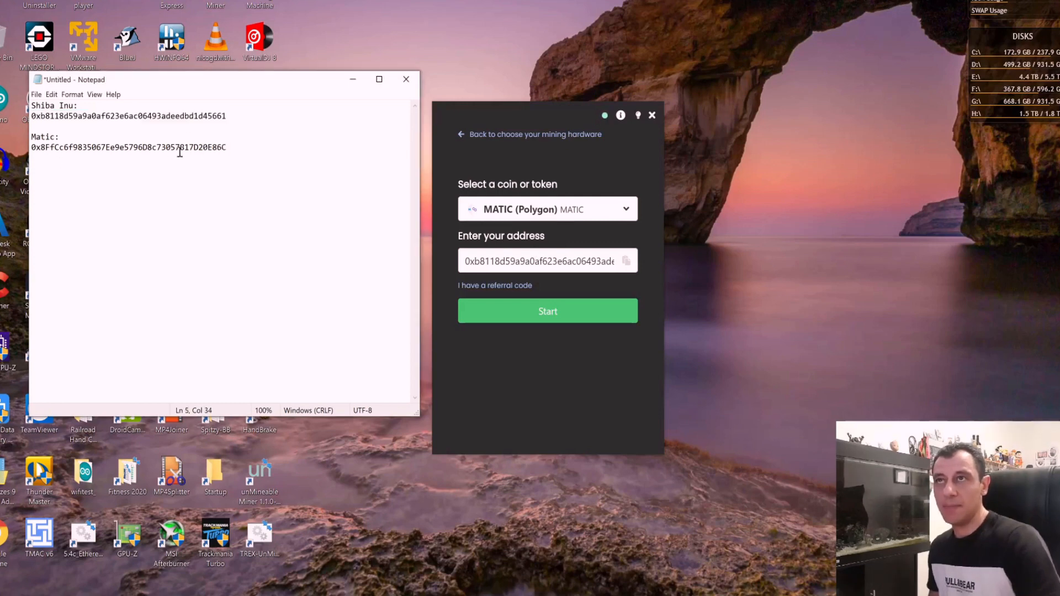
{"action": "triple_click", "coordinate": [128, 146]}
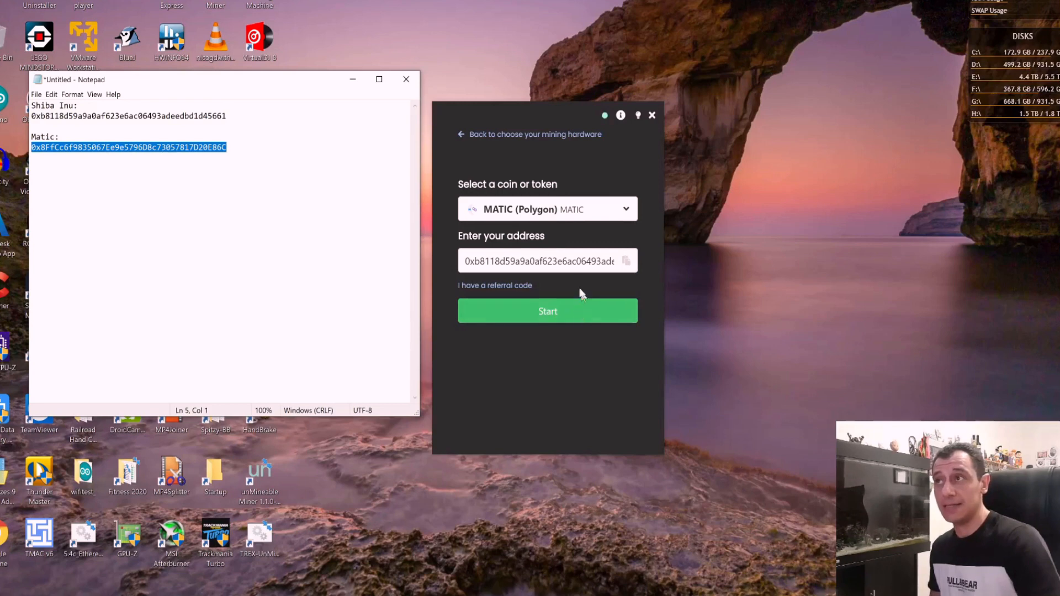
{"action": "left_click", "coordinate": [541, 261]}
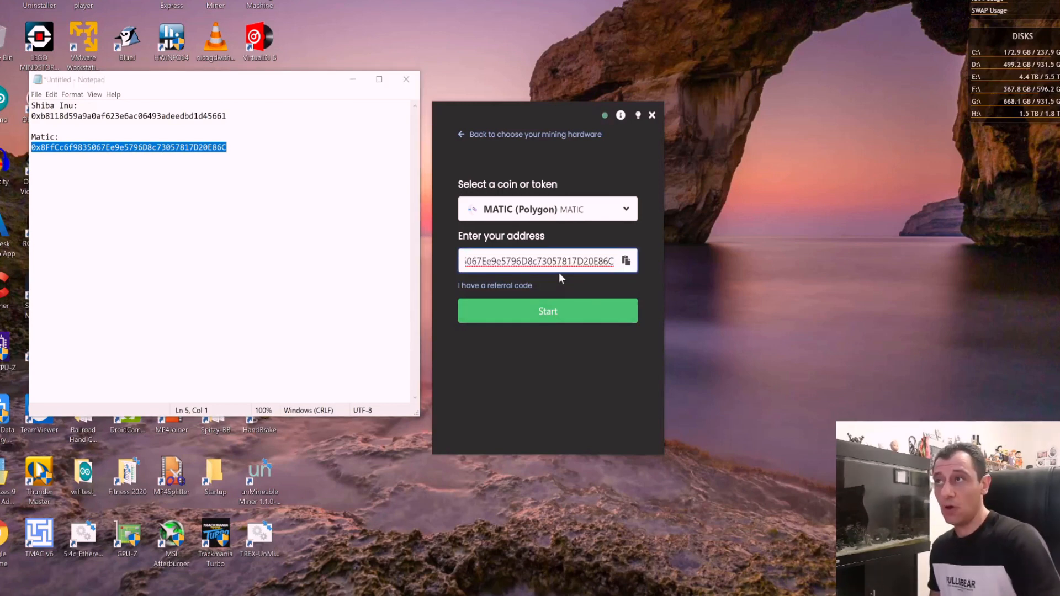
{"action": "left_click", "coordinate": [548, 311]}
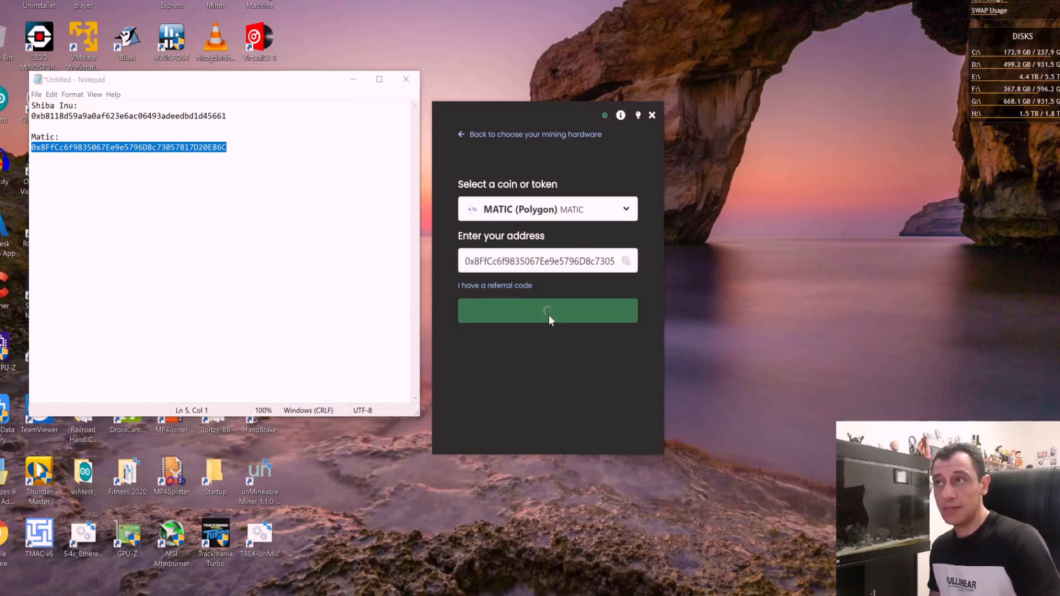
- Let MATIC mining run on the dashboard with the hashrate holding around 2800 h
{"action": "left_click", "coordinate": [548, 311]}
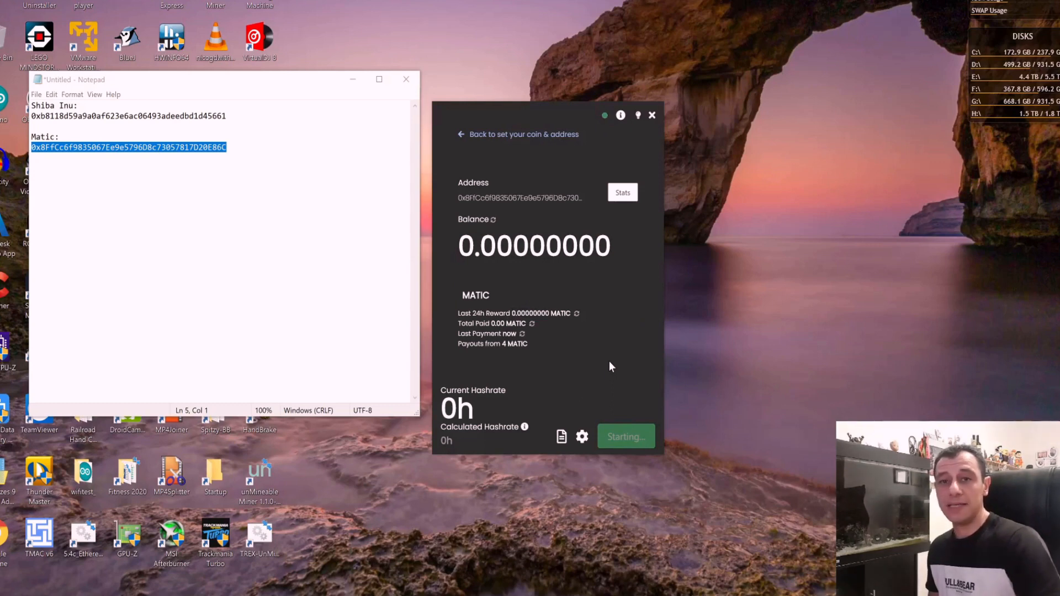
{"action": "left_click", "coordinate": [625, 436]}
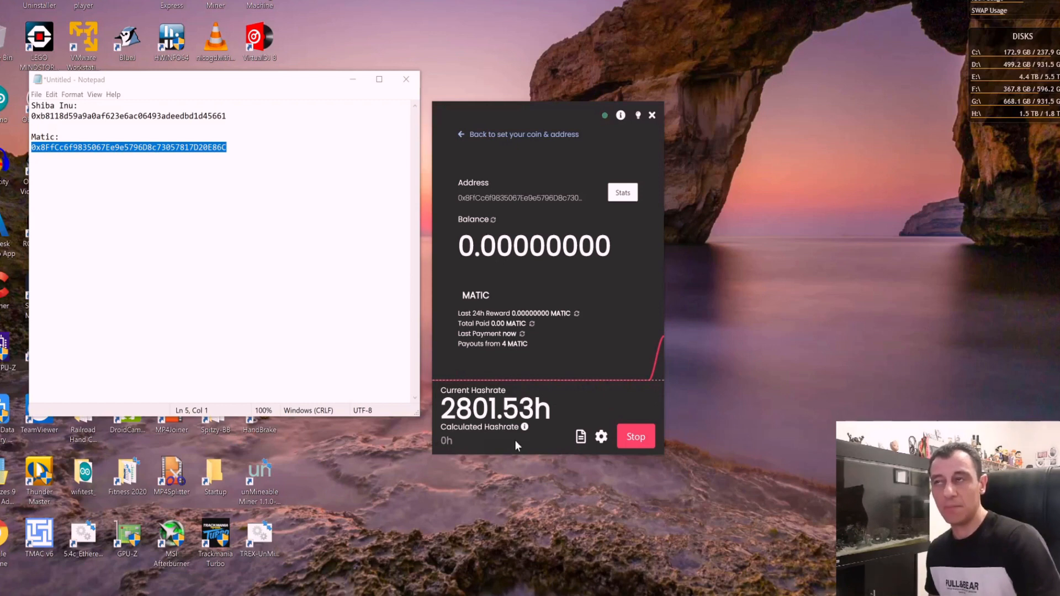
{"action": "mouse_move", "coordinate": [504, 452]}
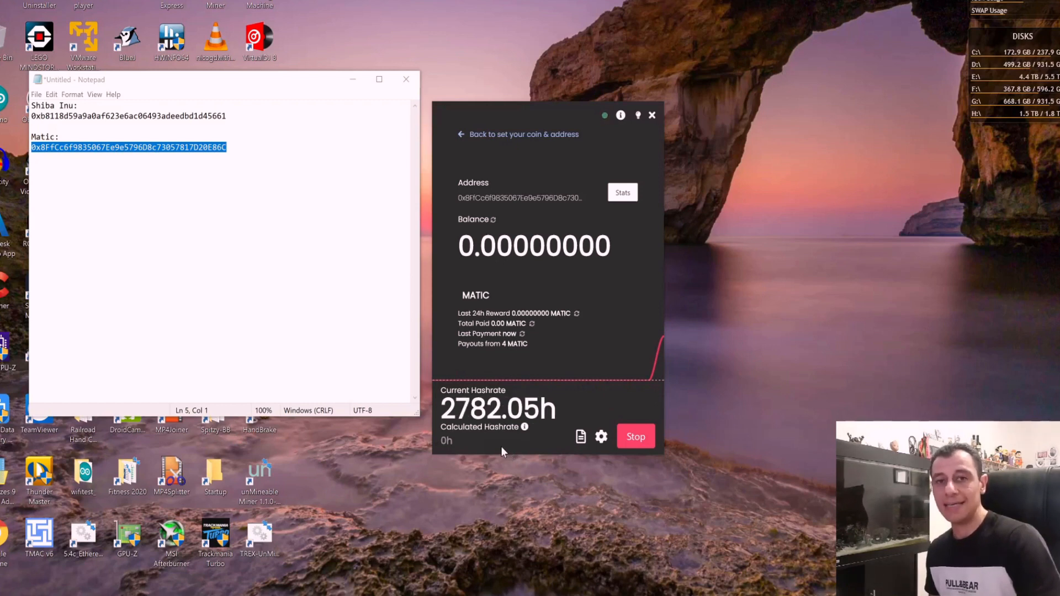